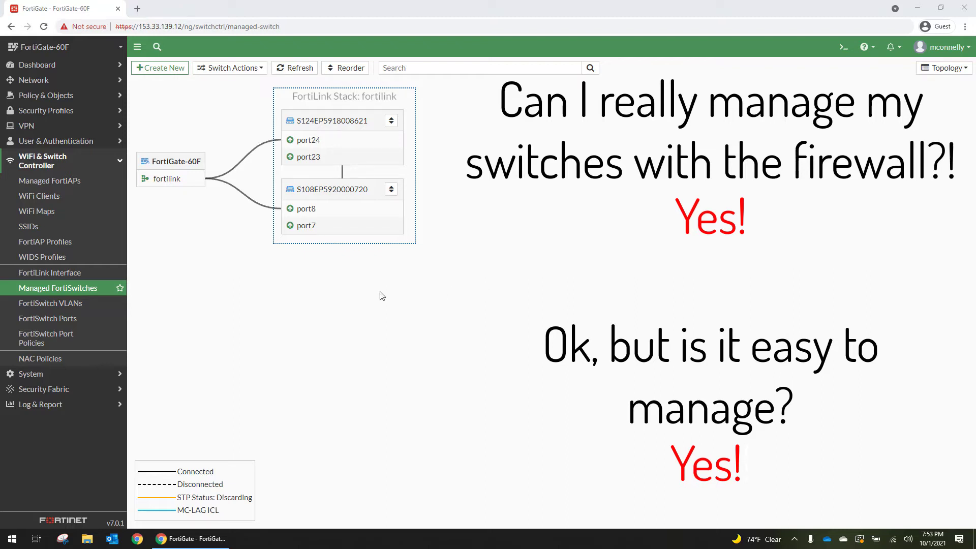
mouse_move(532, 346)
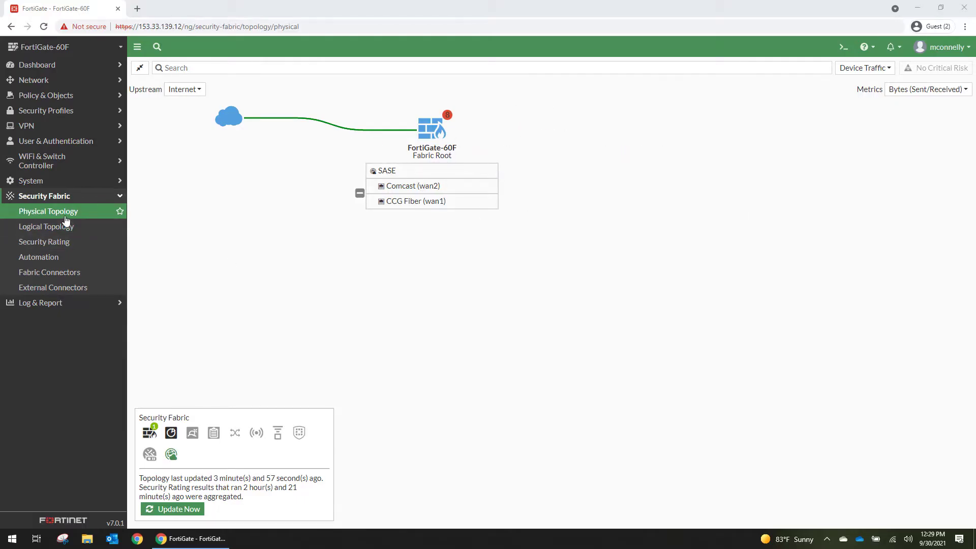
mouse_move(44, 180)
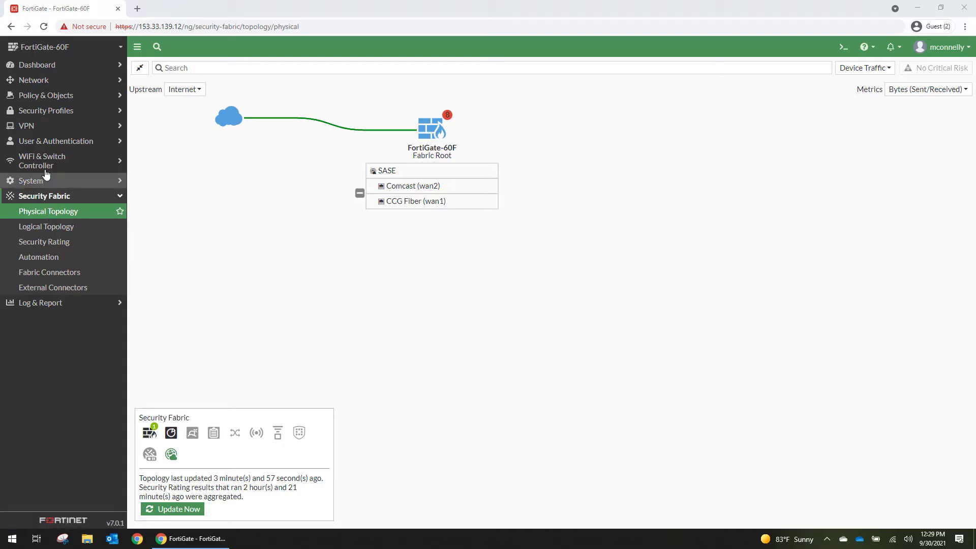
mouse_move(786, 112)
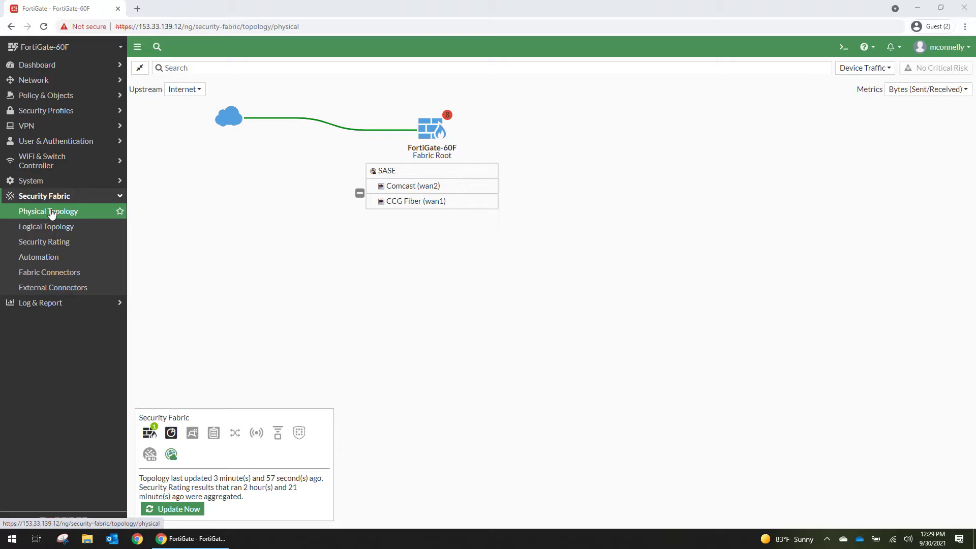
mouse_move(52, 161)
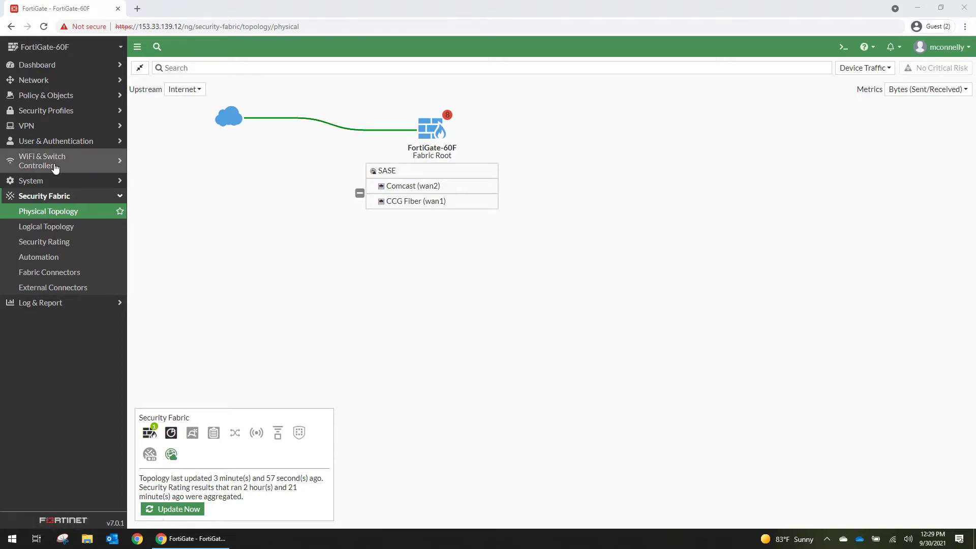
Step: Expand the WiFi & Switch Controller menu in the left navigation
left_click(42, 161)
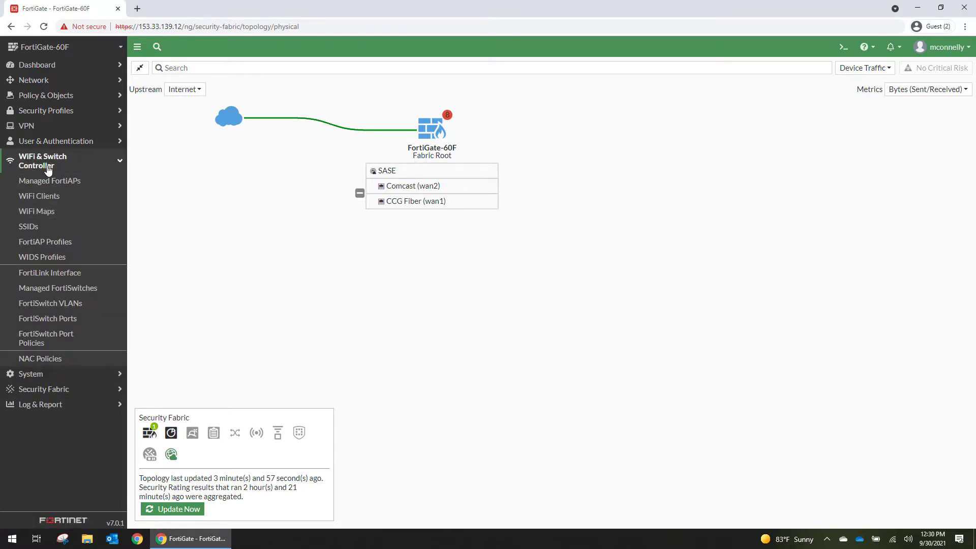
Step: Show the FortiLink interface settings with its members, address 10.255.1.1/24 and DHCP server
left_click(50, 272)
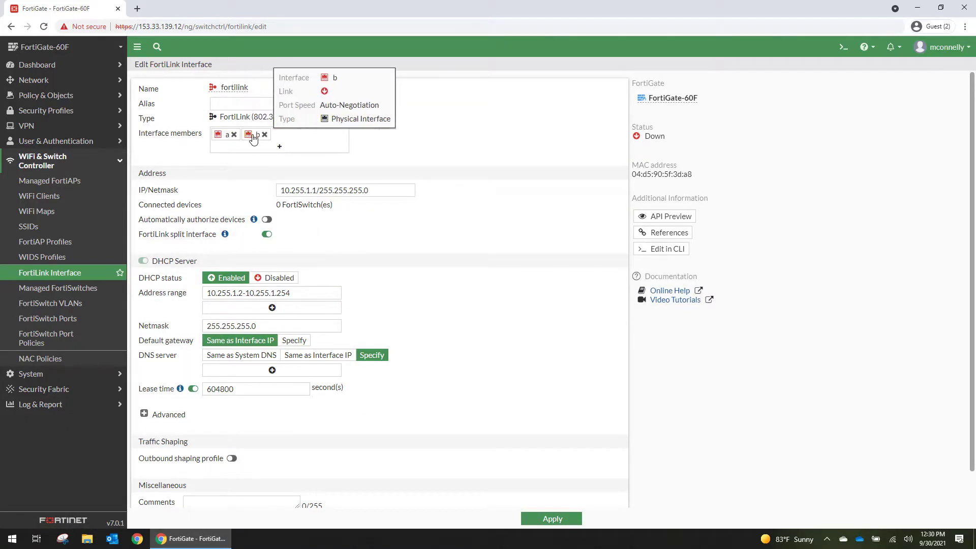
mouse_move(243, 222)
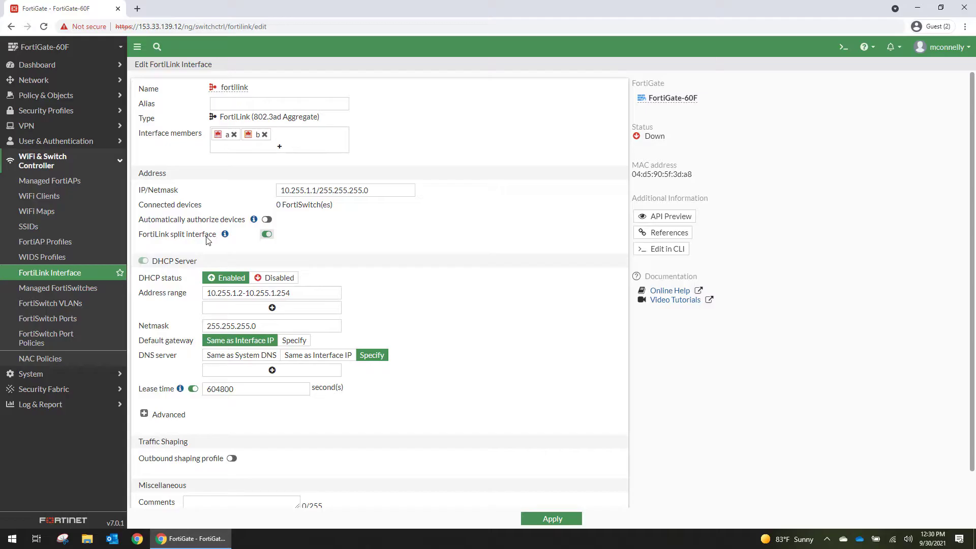
mouse_move(225, 234)
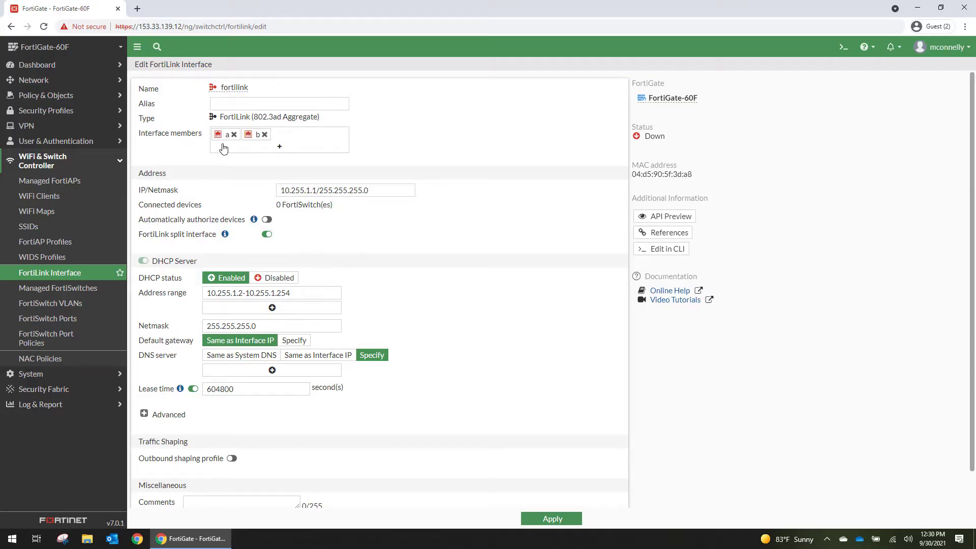
mouse_move(433, 246)
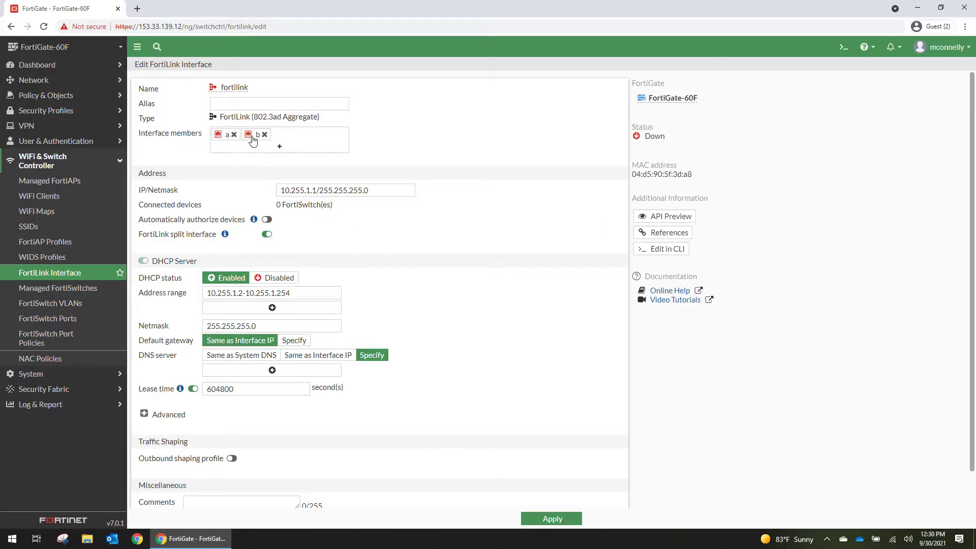
mouse_move(409, 287)
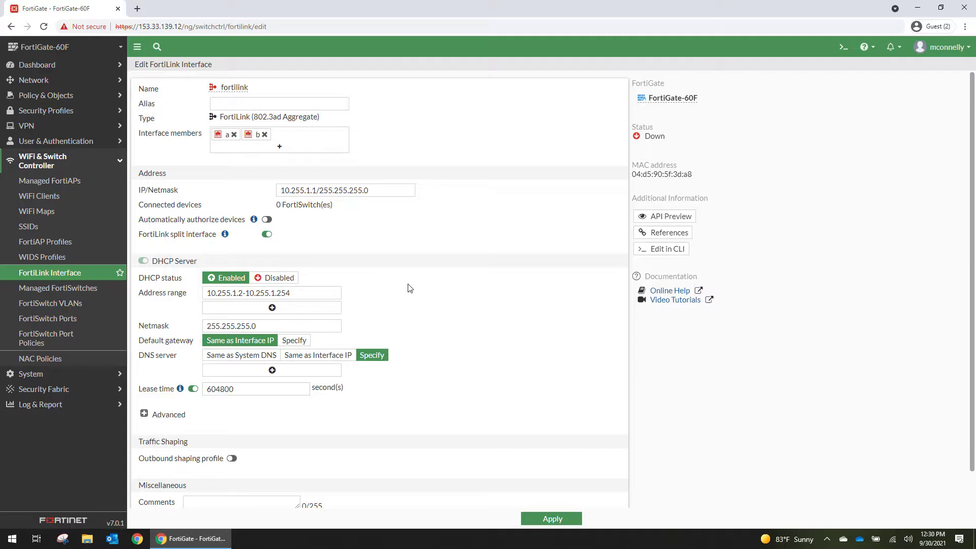
mouse_move(429, 254)
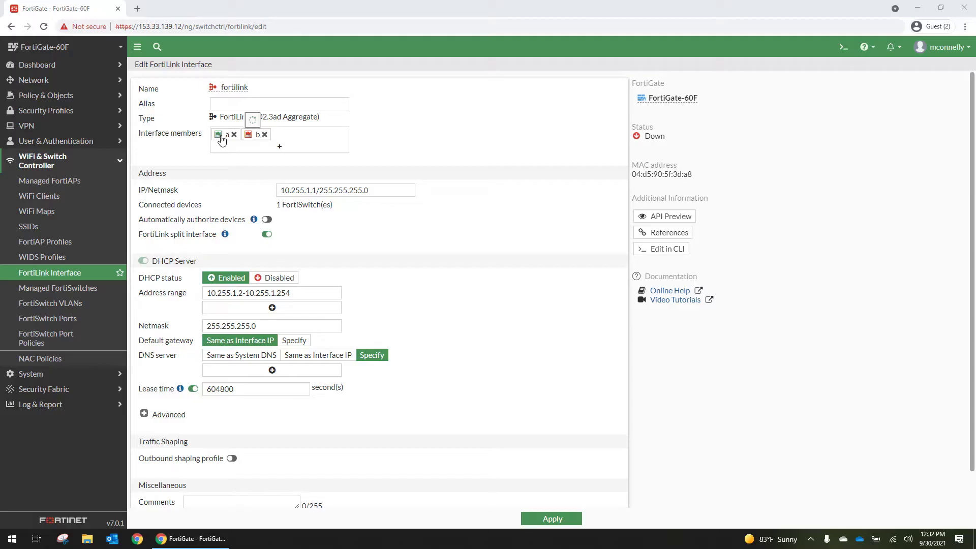
mouse_move(223, 134)
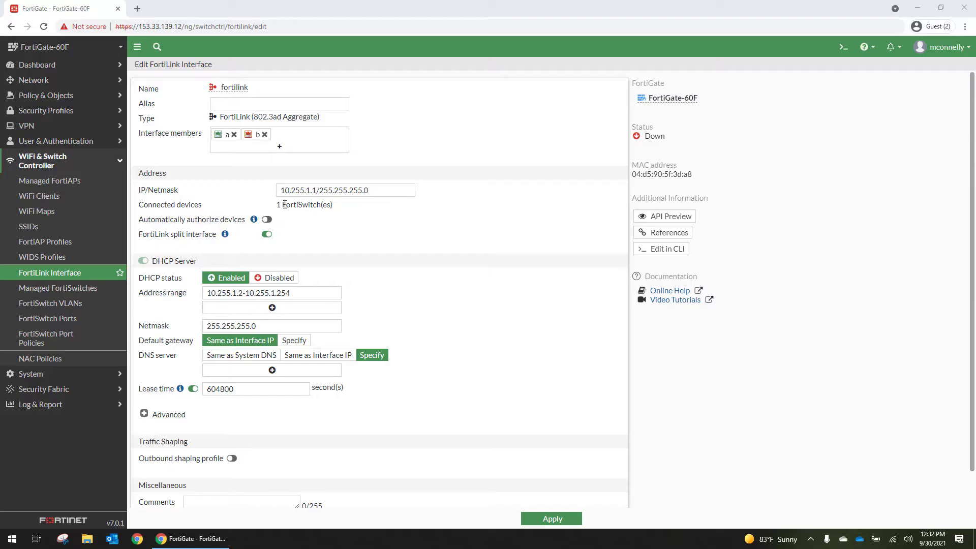
mouse_move(199, 226)
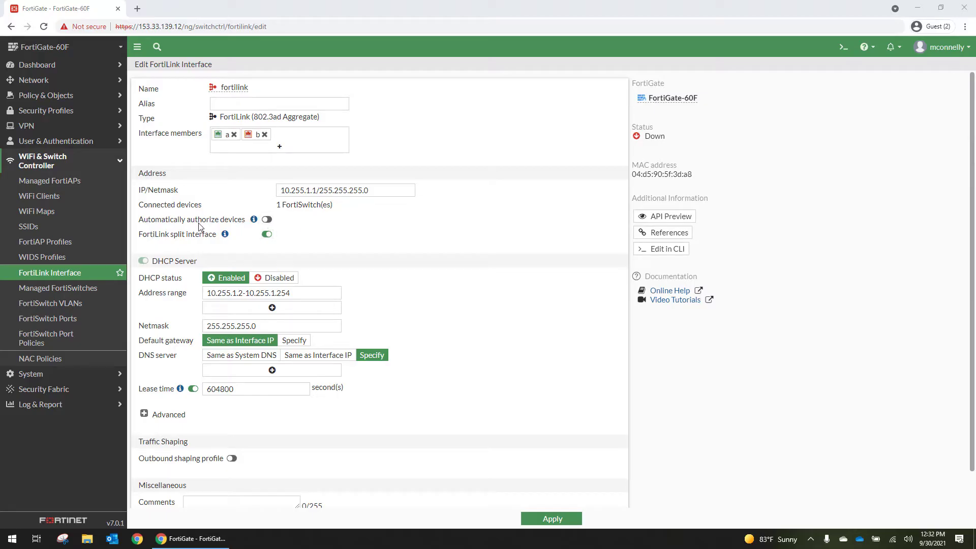
mouse_move(58, 287)
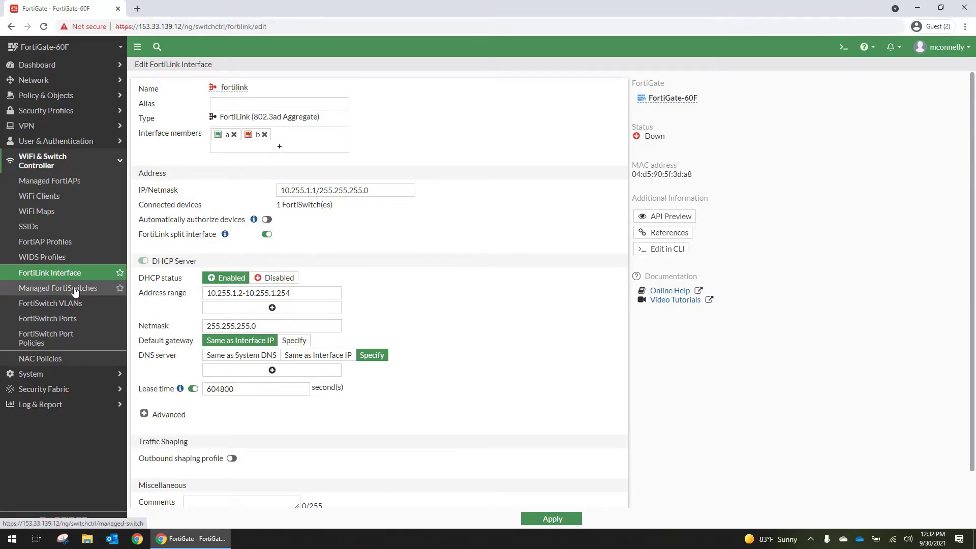
Step: Authorize the unauthorized S124EP switch in Managed FortiSwitches and bring up its action menu
left_click(59, 288)
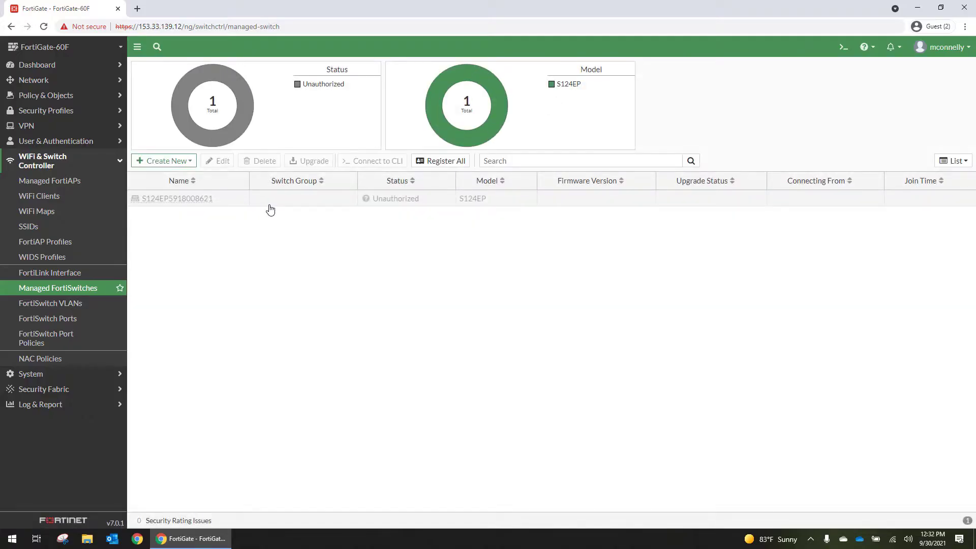
left_click(176, 198)
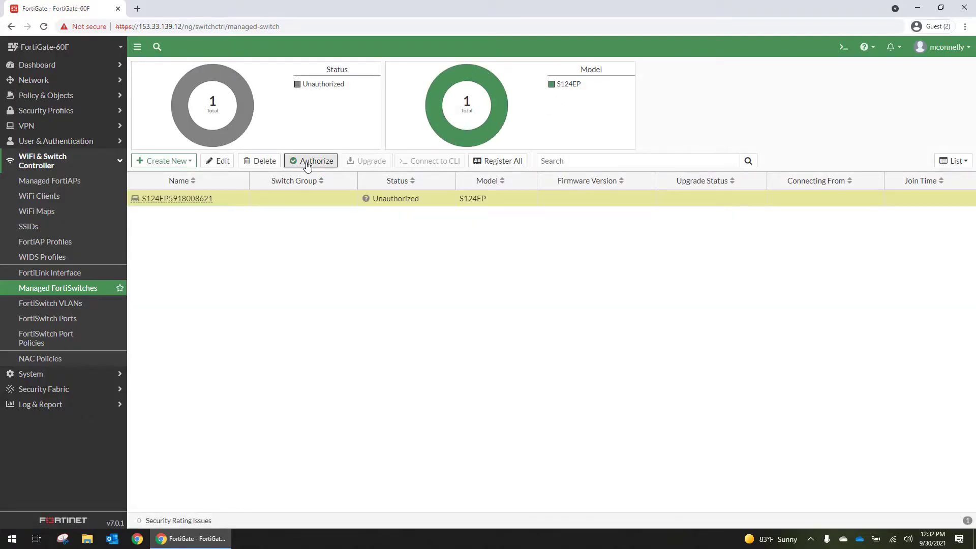
left_click(311, 161)
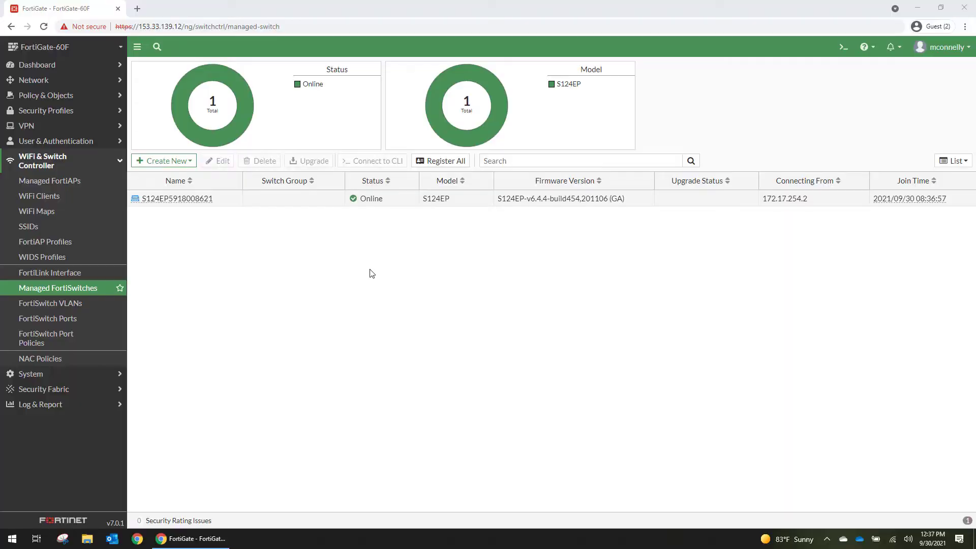
mouse_move(528, 209)
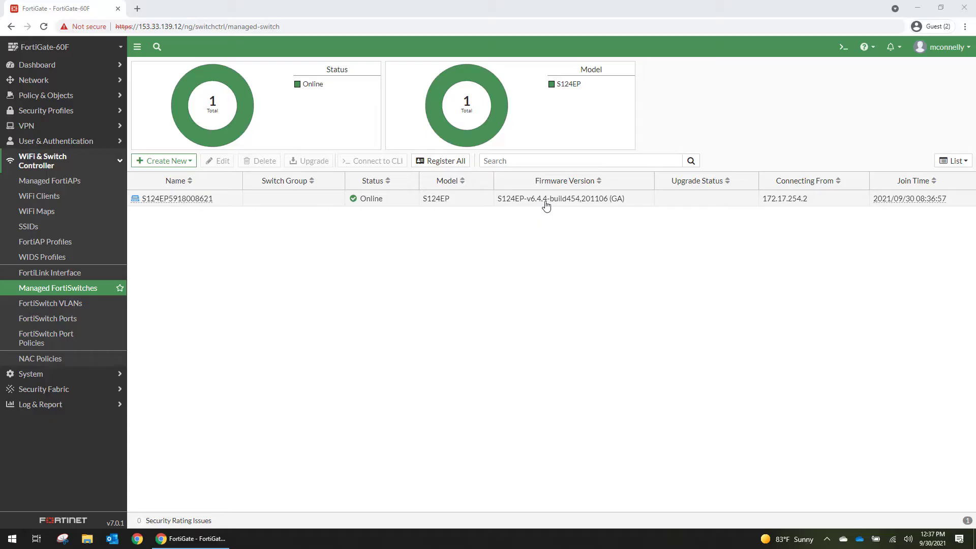
right_click(521, 198)
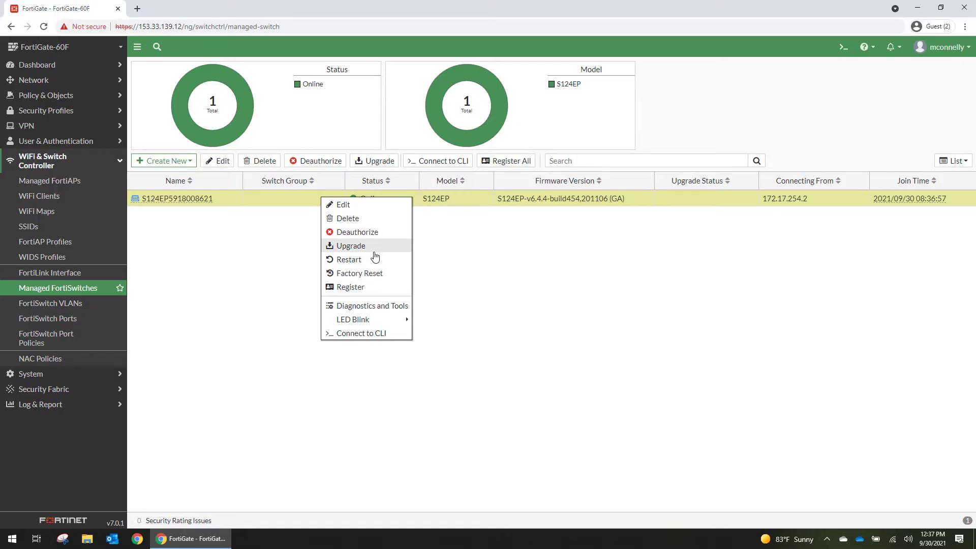
Step: Review the switch's Diagnostics and Tools logs showing firmware restored to v7.0.1 build 0038
left_click(350, 245)
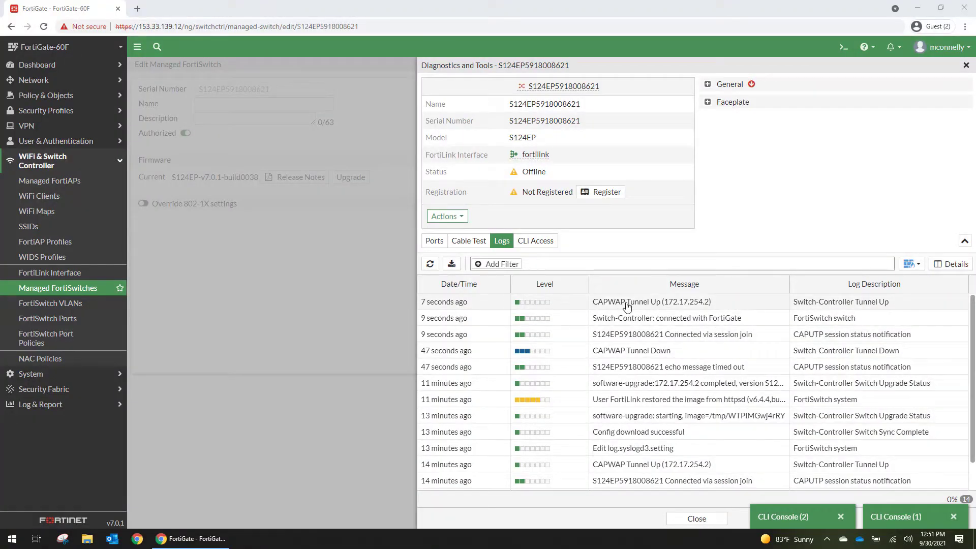
mouse_move(497, 354)
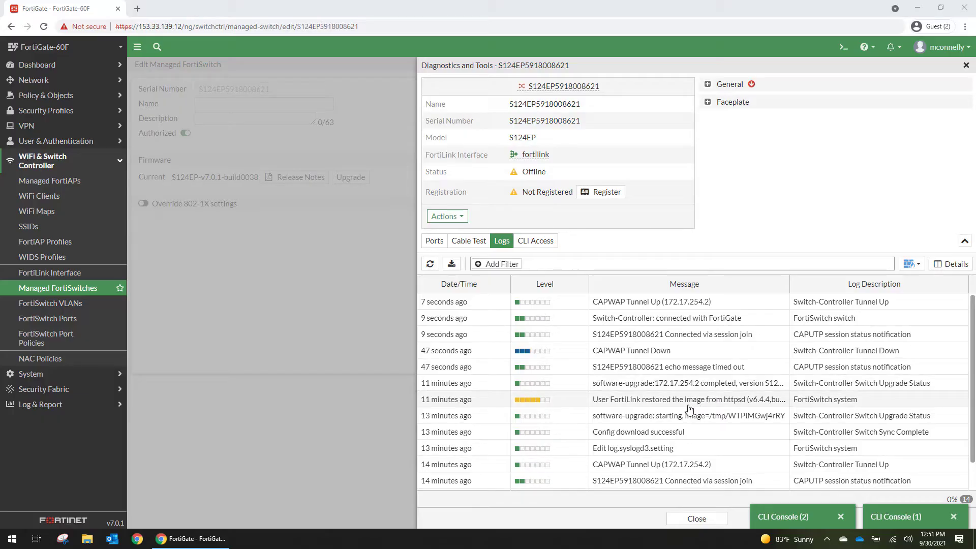
left_click(684, 399)
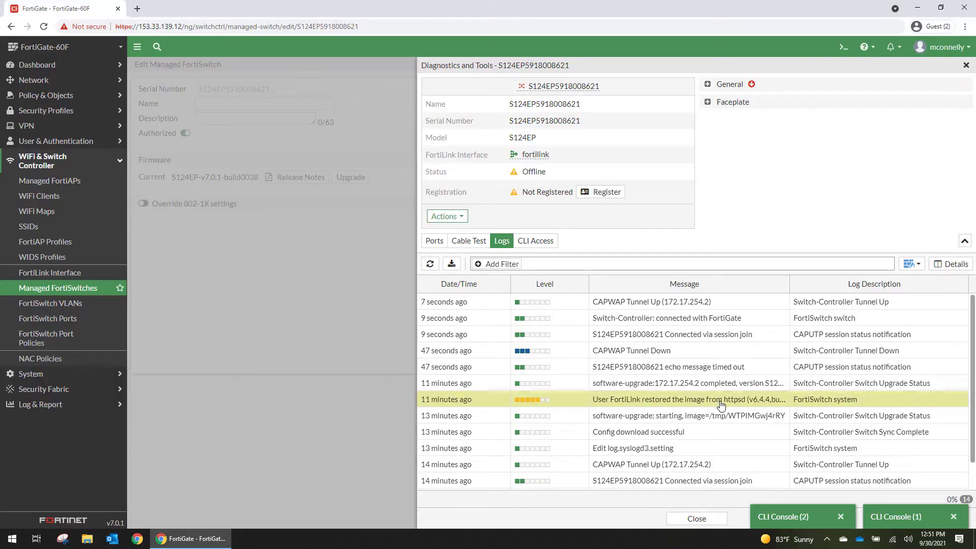
mouse_move(755, 404)
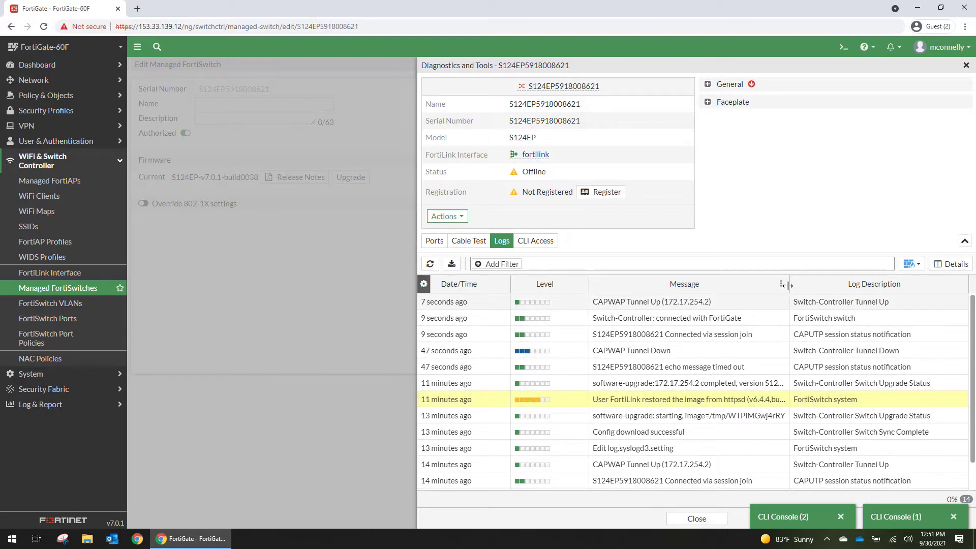
left_click_drag(786, 284, 873, 284)
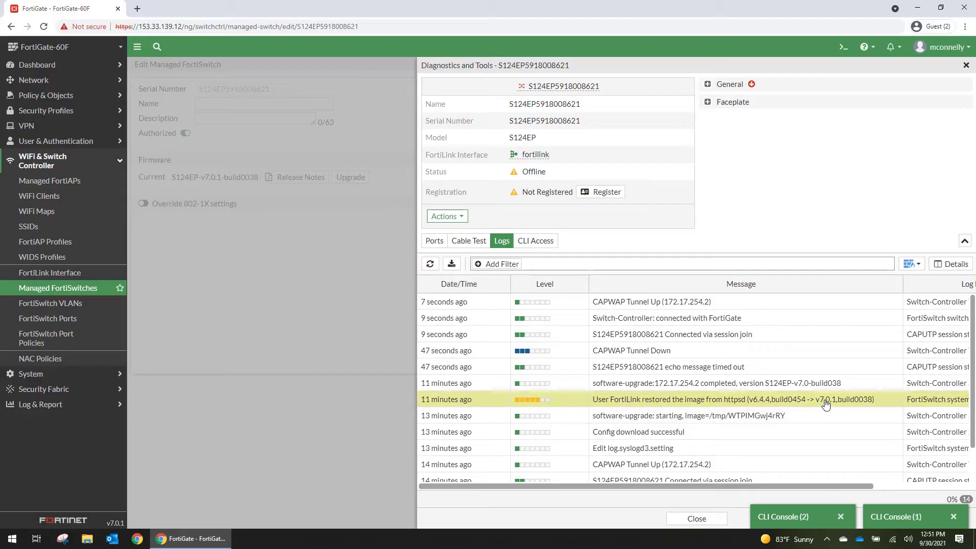
mouse_move(684, 372)
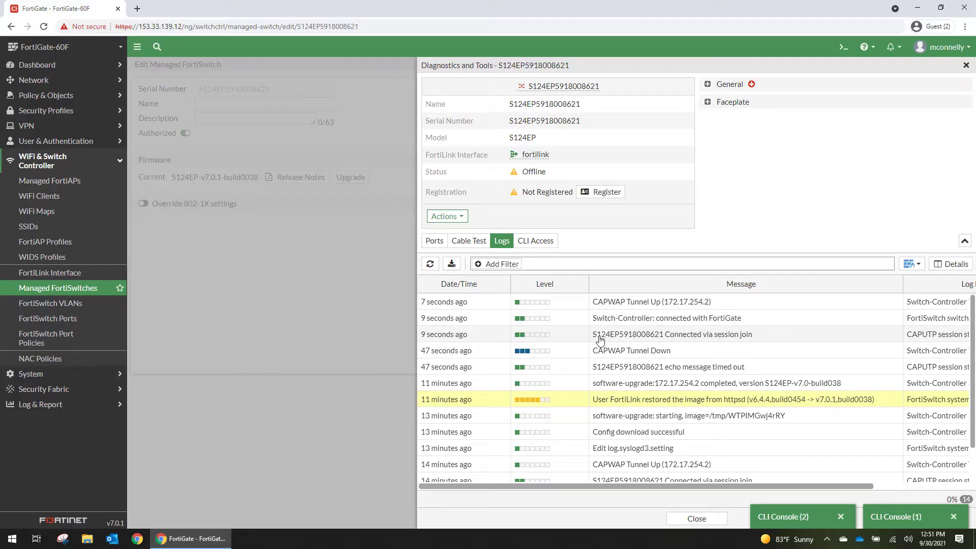
mouse_move(693, 323)
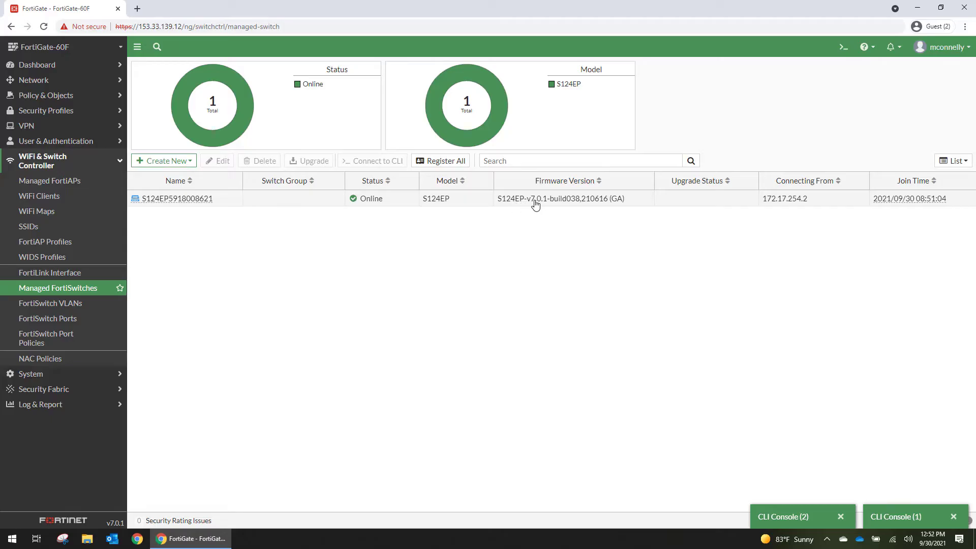
mouse_move(134, 208)
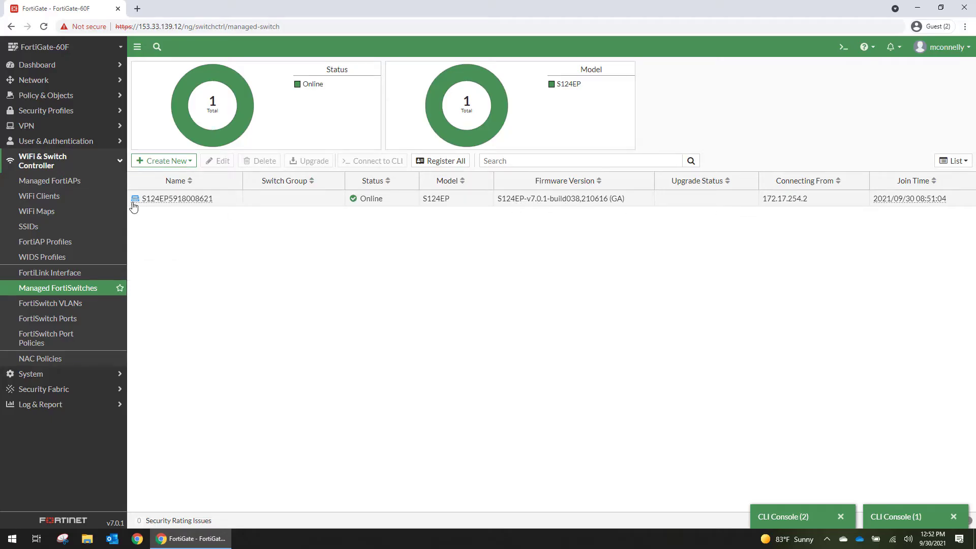
left_click(44, 195)
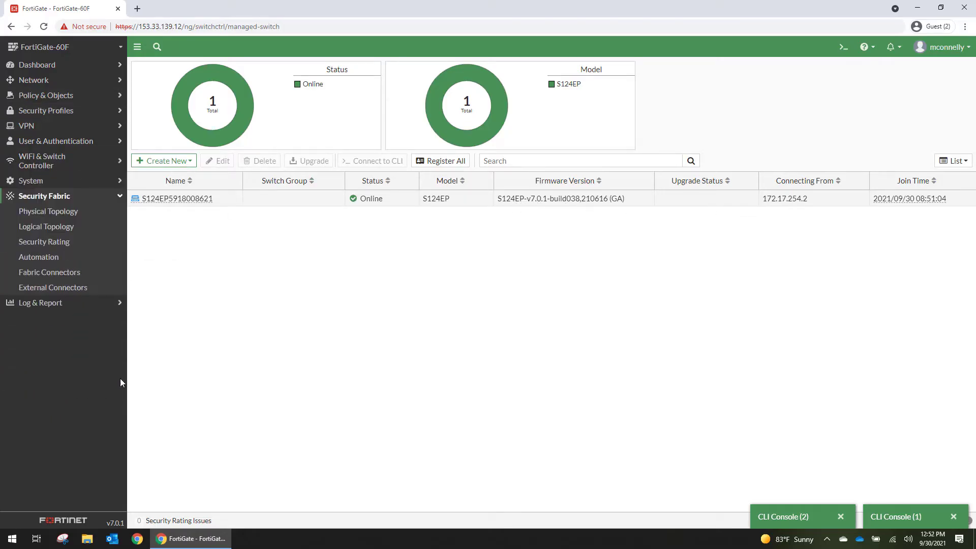
left_click(48, 211)
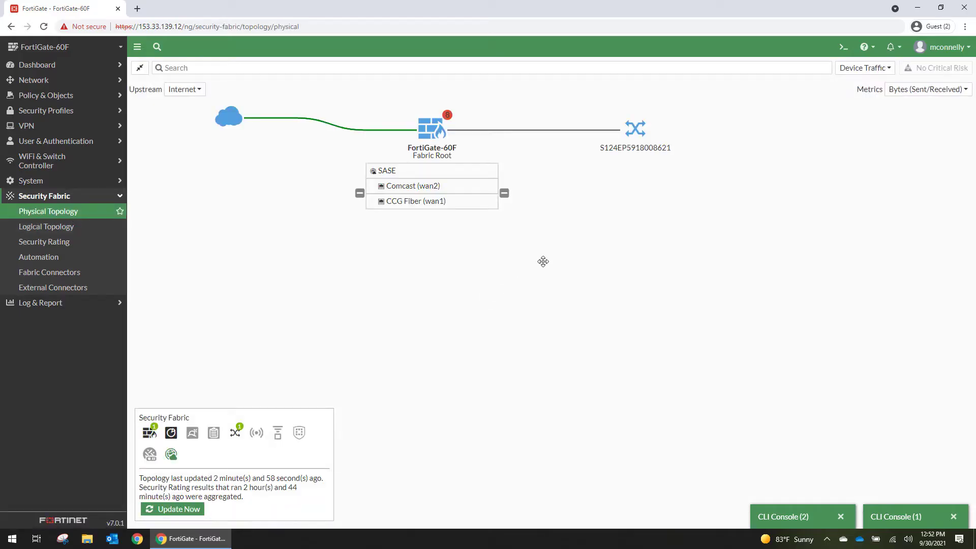
mouse_move(616, 217)
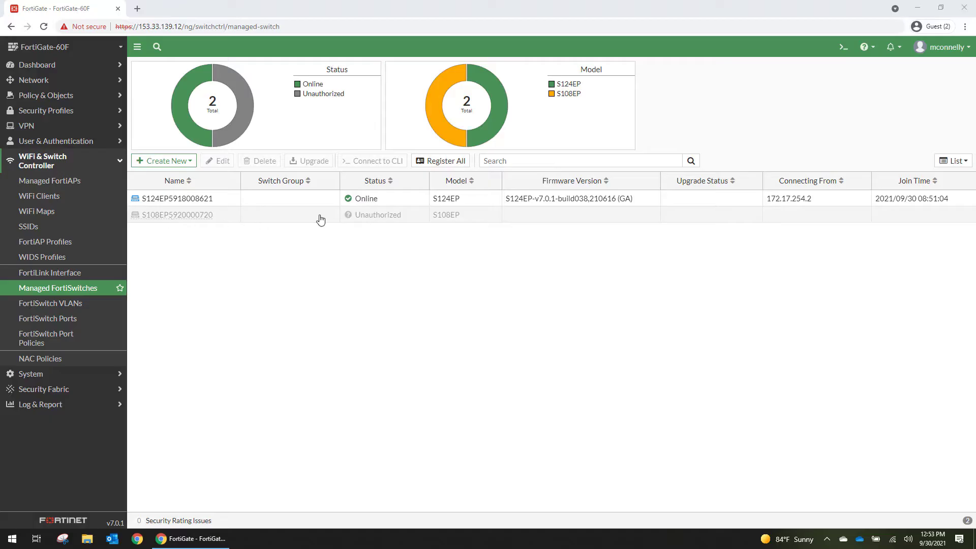
left_click(176, 198)
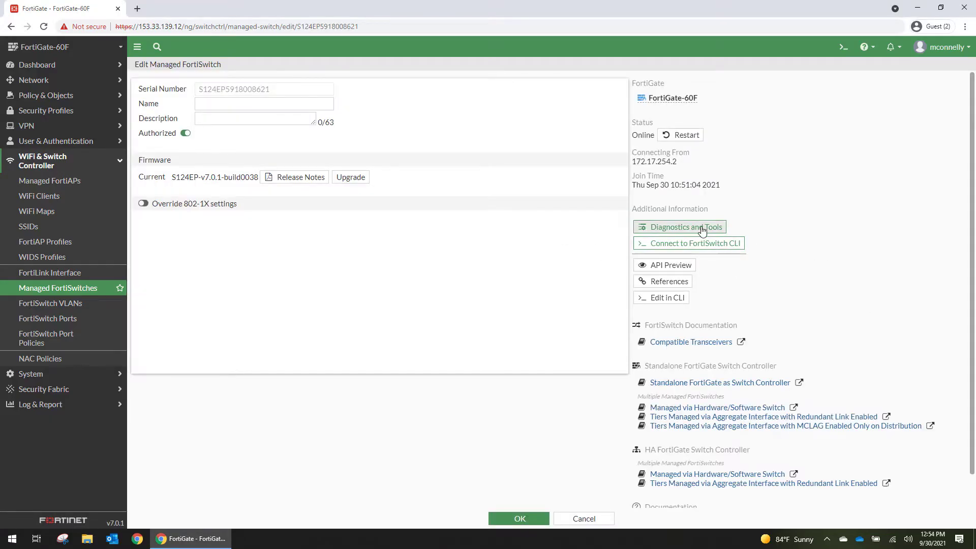
left_click(683, 226)
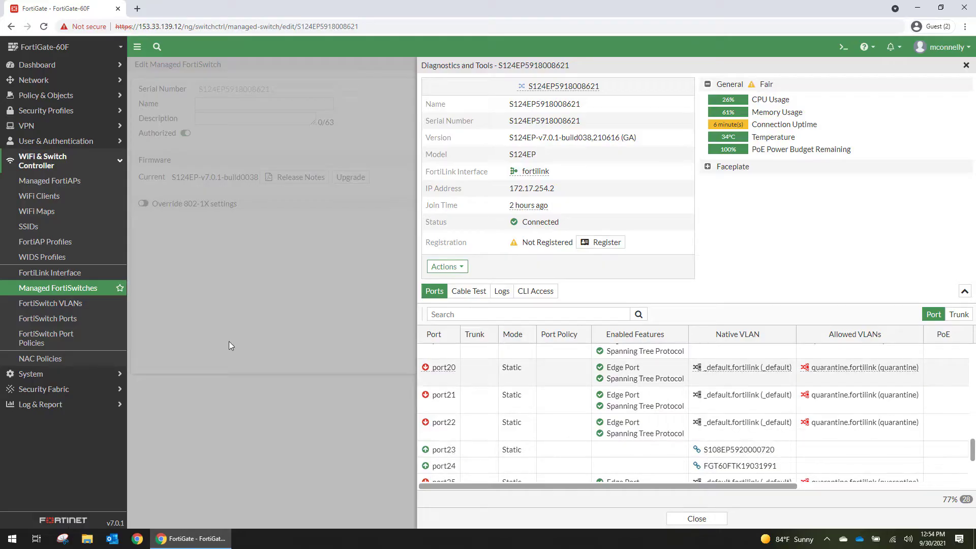
left_click(695, 518)
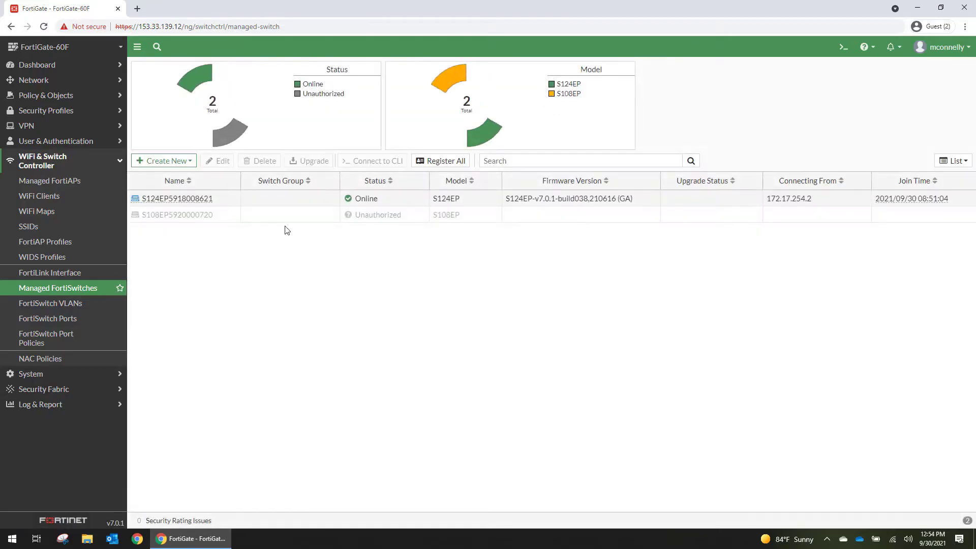
left_click(177, 214)
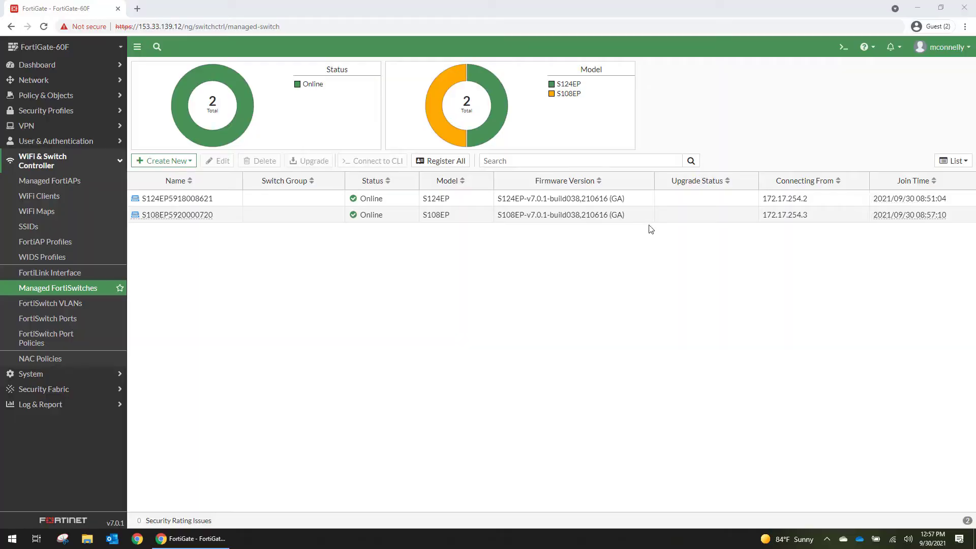
mouse_move(402, 278)
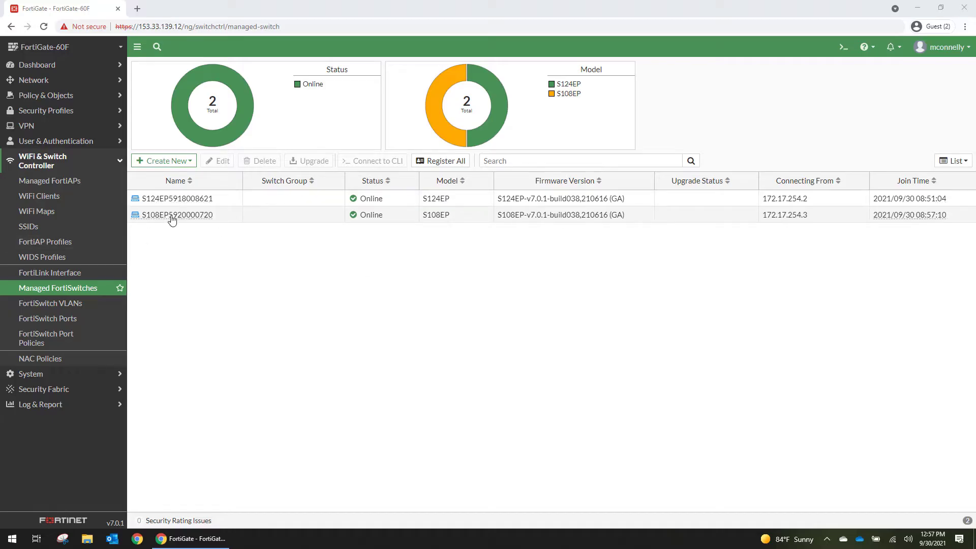
mouse_move(56, 276)
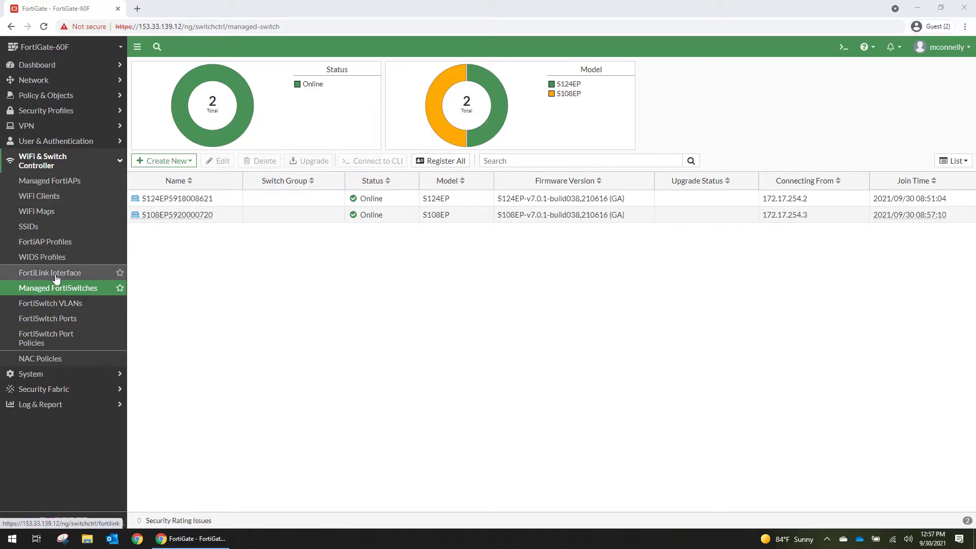
left_click(58, 288)
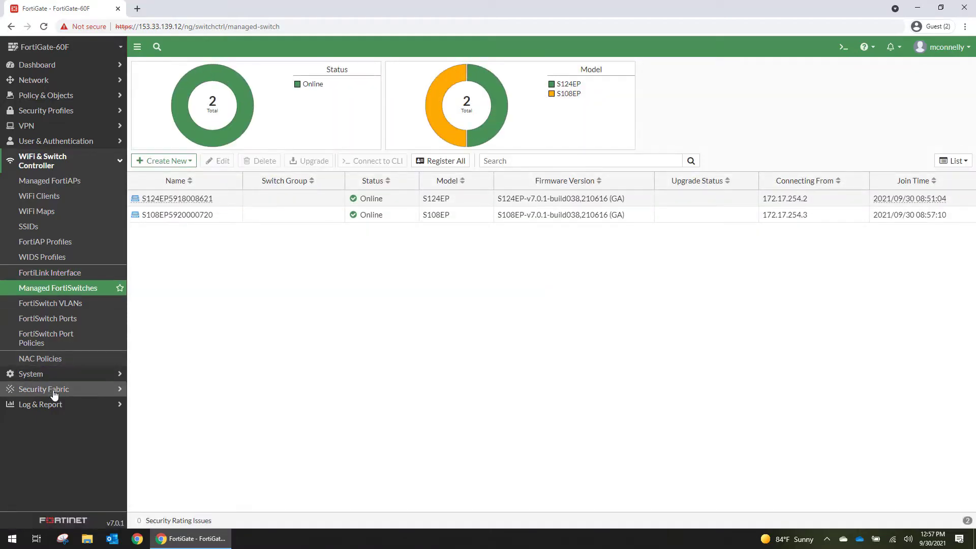
left_click(44, 388)
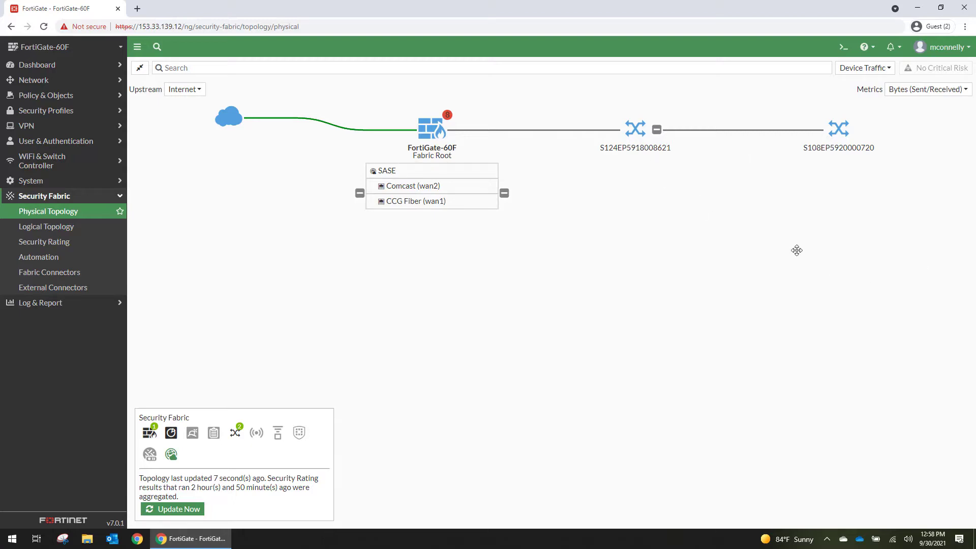
mouse_move(837, 173)
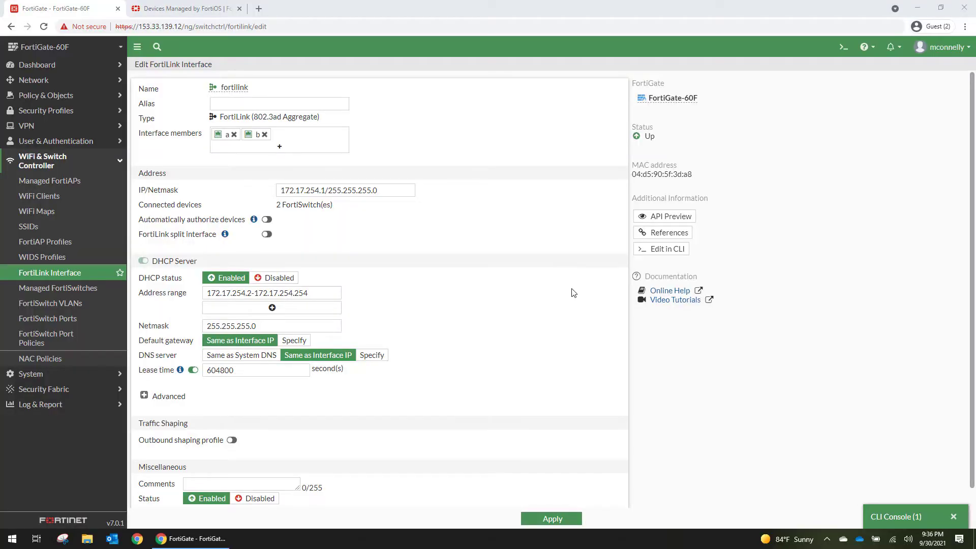
mouse_move(465, 307)
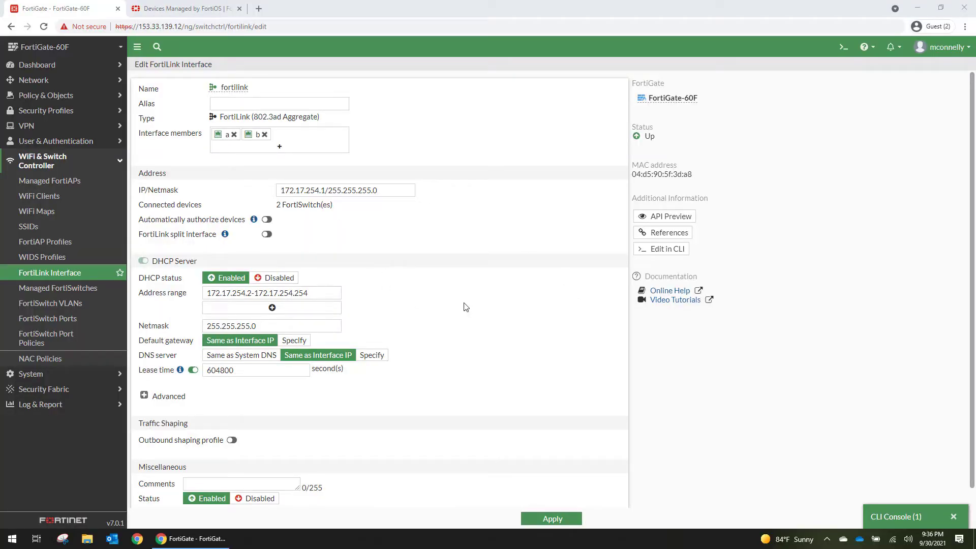
mouse_move(362, 241)
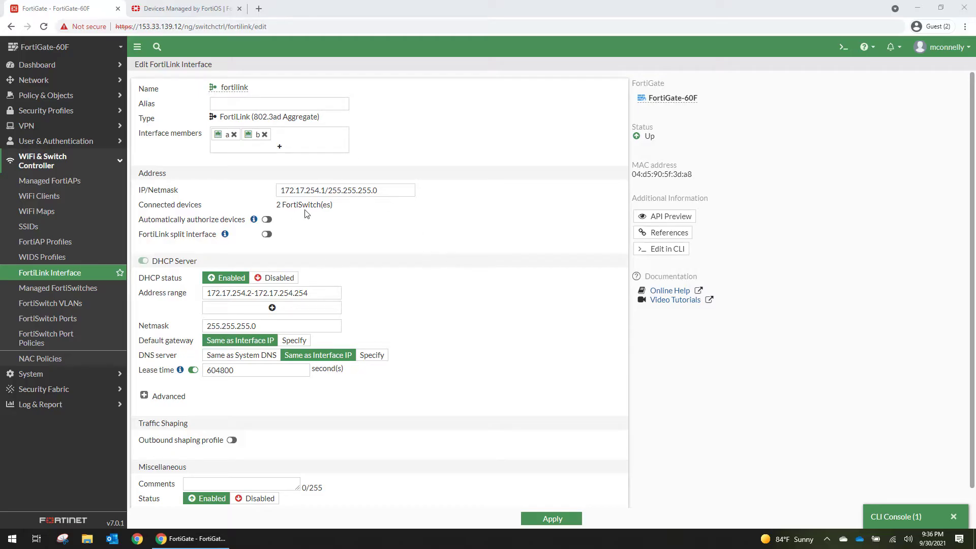
mouse_move(257, 134)
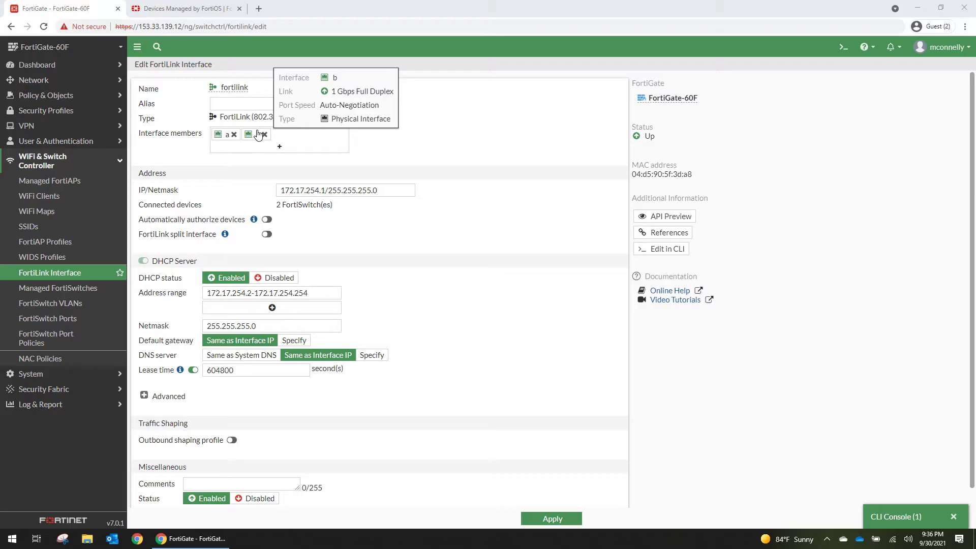
Step: Review the FortiLink interface showing 2 connected FortiSwitches, 172.17.254.1/24 and split interface off
left_click(279, 146)
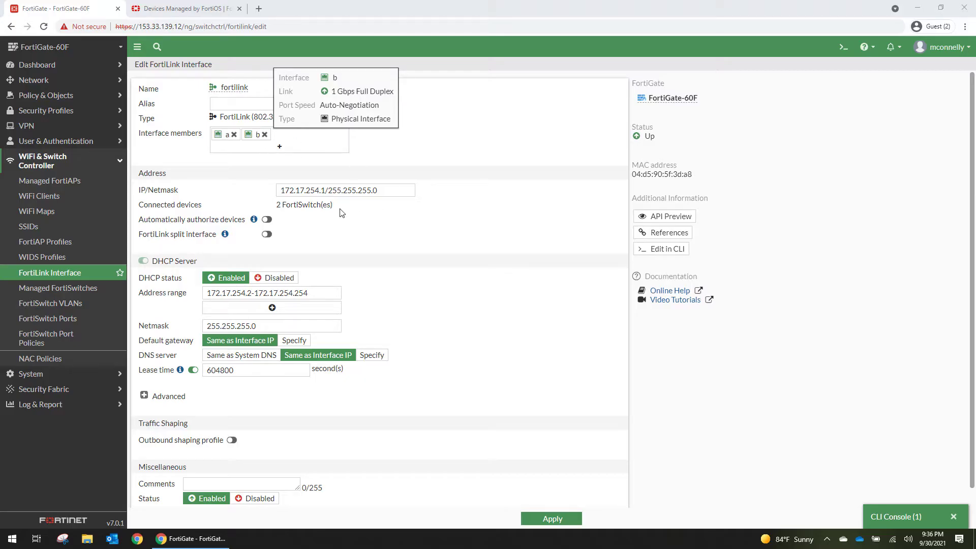
mouse_move(293, 236)
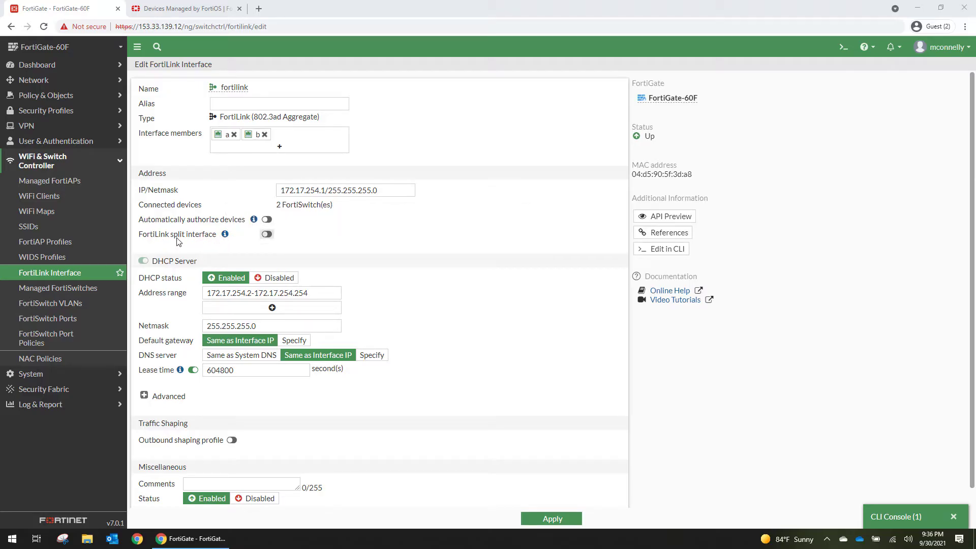
mouse_move(226, 234)
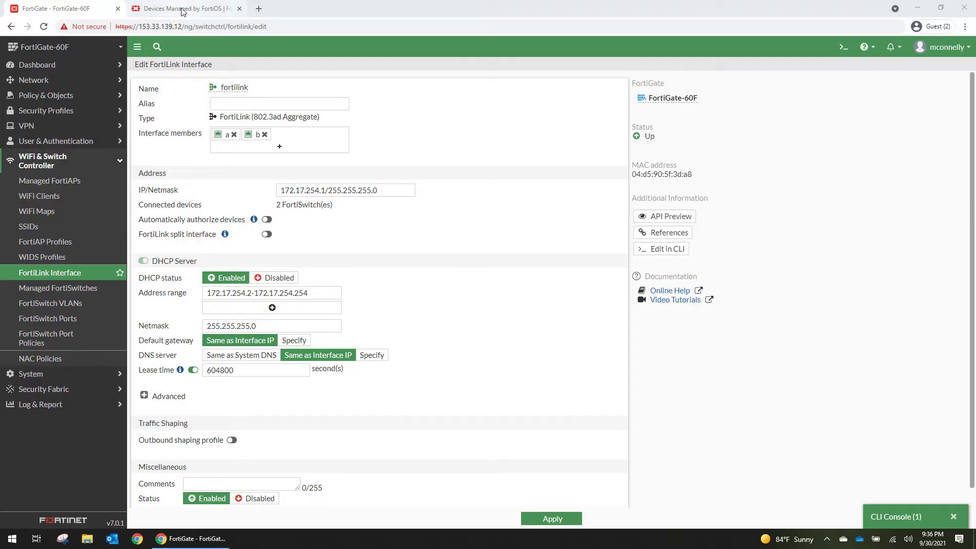
left_click(184, 8)
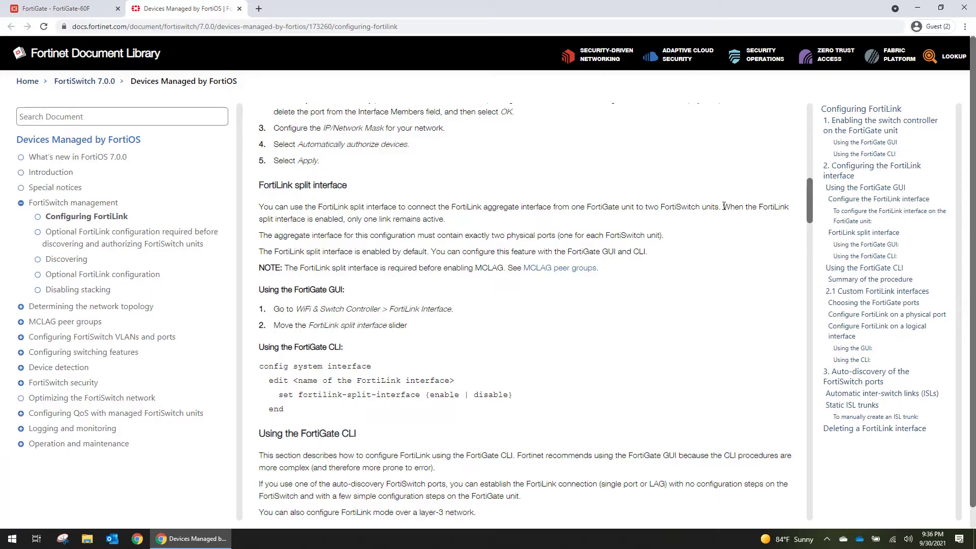
left_click_drag(723, 207, 446, 219)
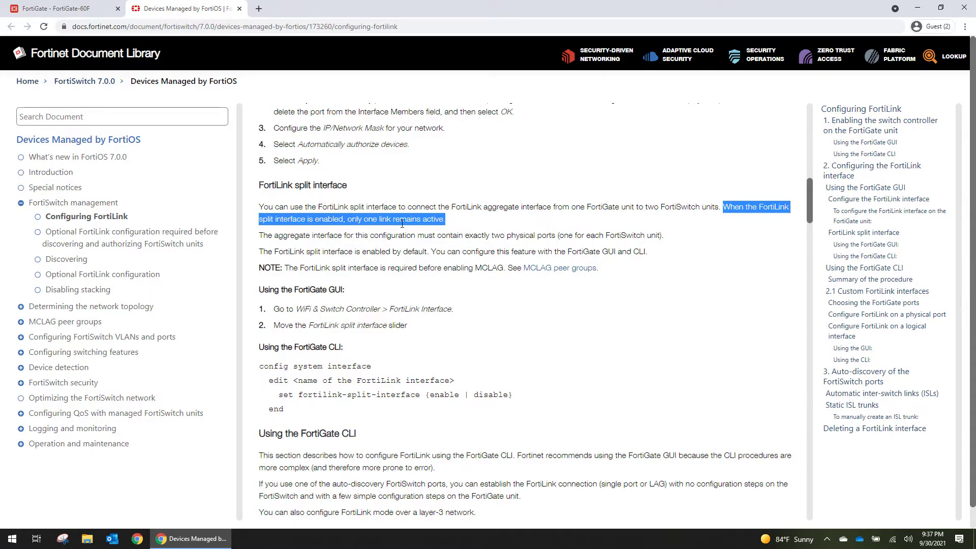
mouse_move(396, 171)
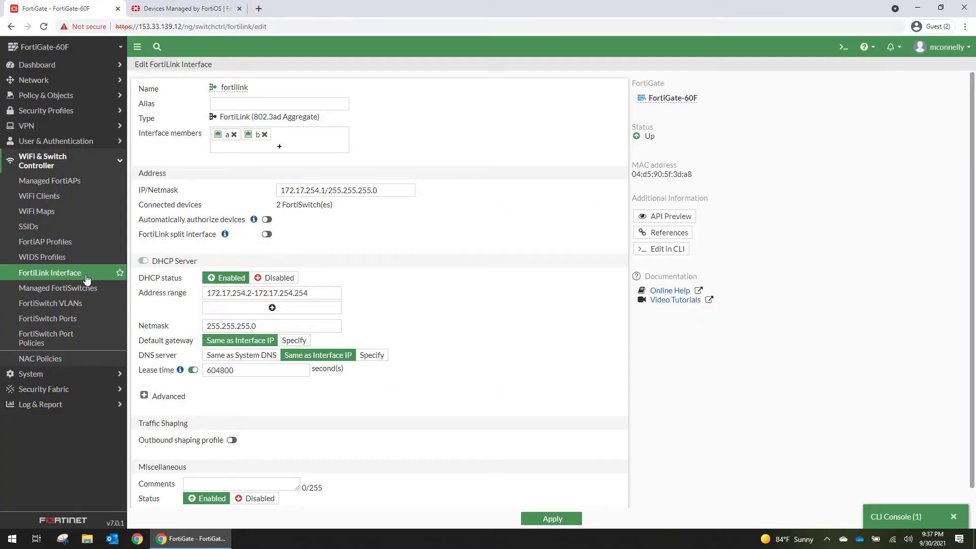
left_click(58, 288)
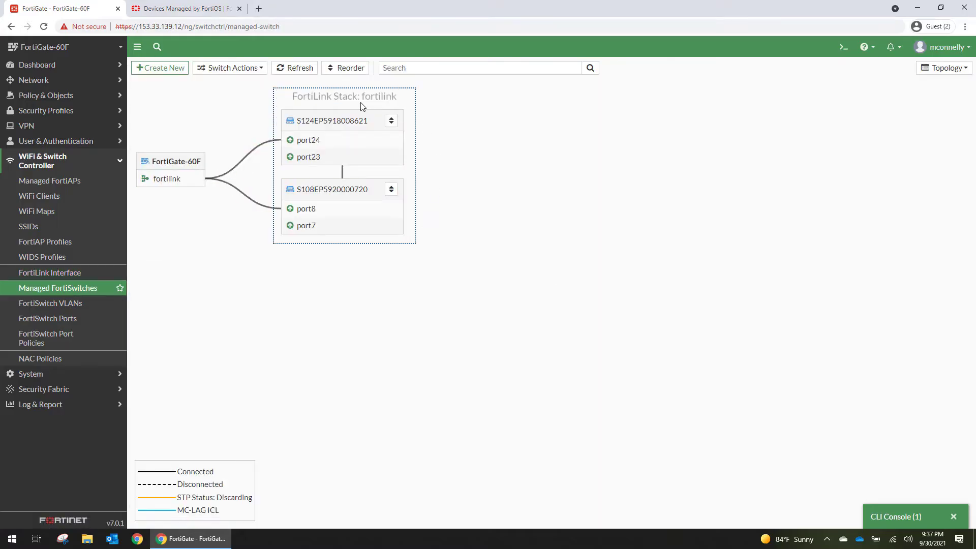
left_click(330, 121)
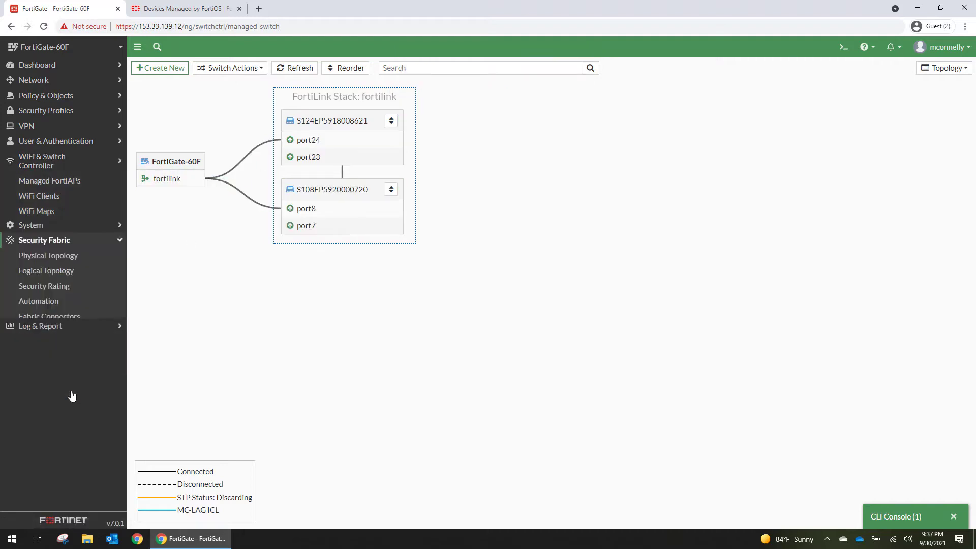
left_click(47, 255)
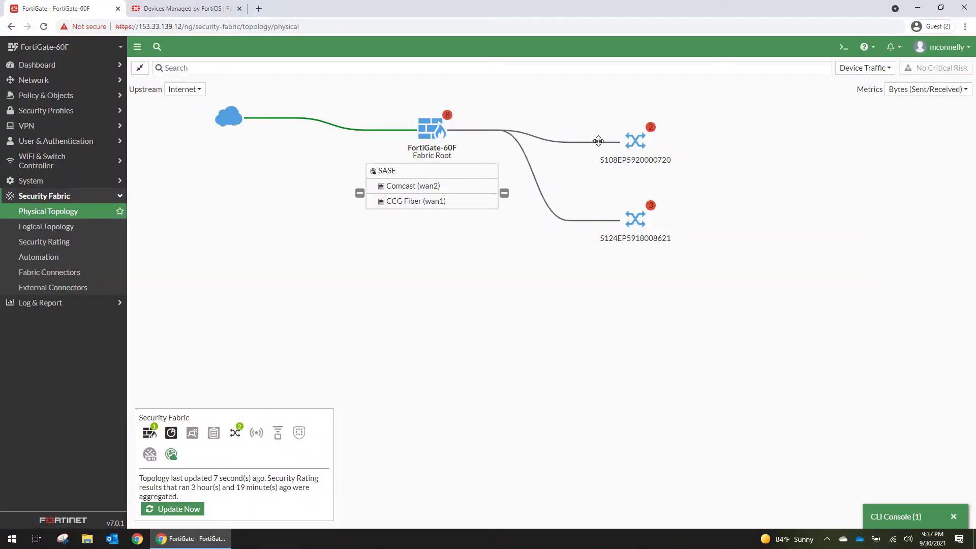
mouse_move(776, 164)
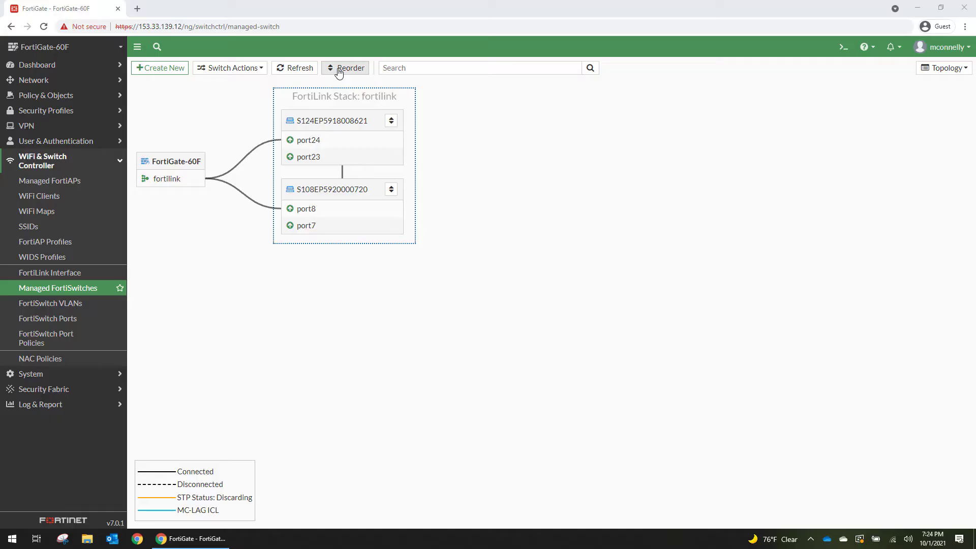
left_click(347, 68)
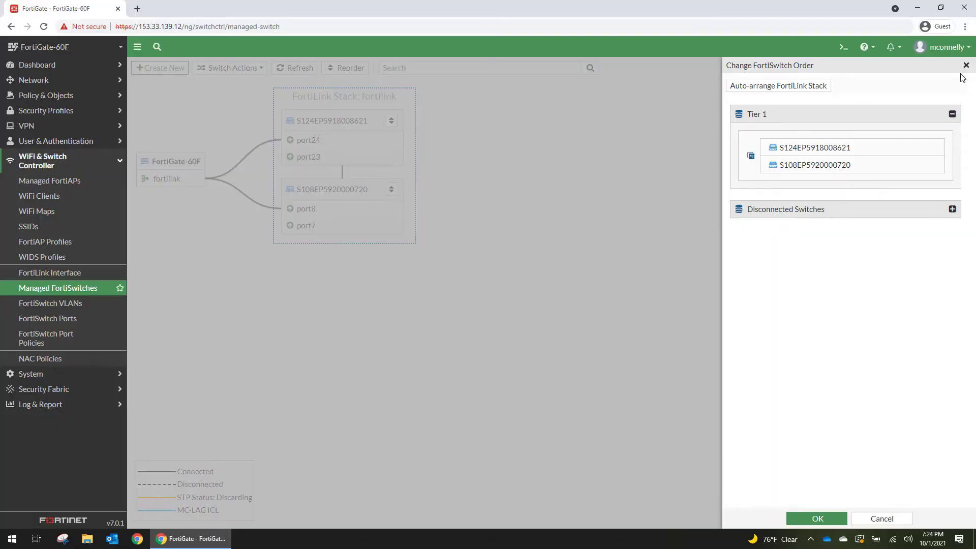
left_click(966, 65)
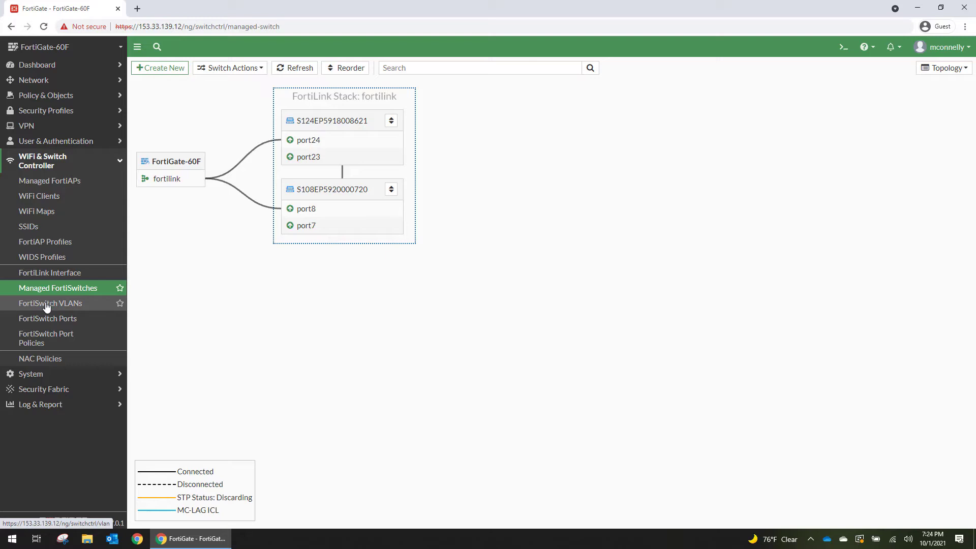
mouse_move(48, 319)
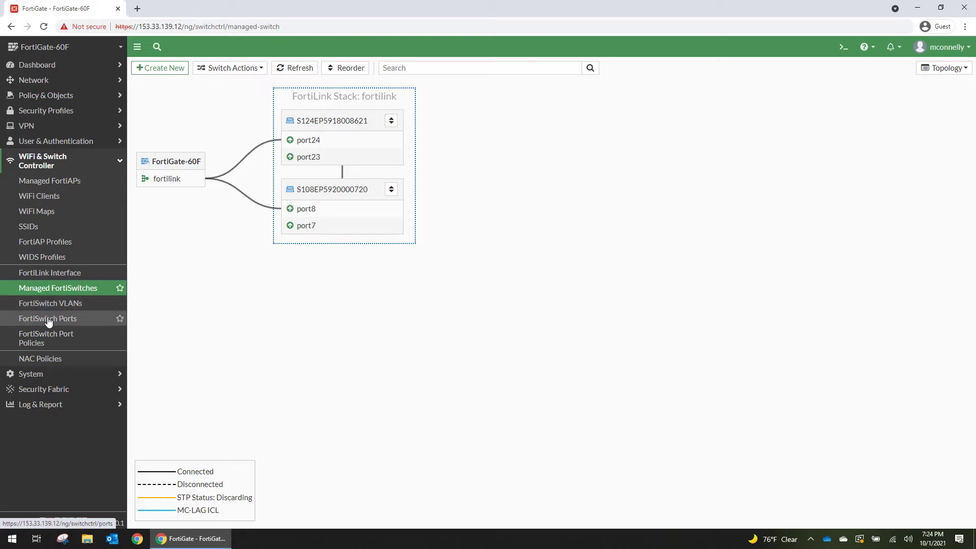
mouse_move(48, 318)
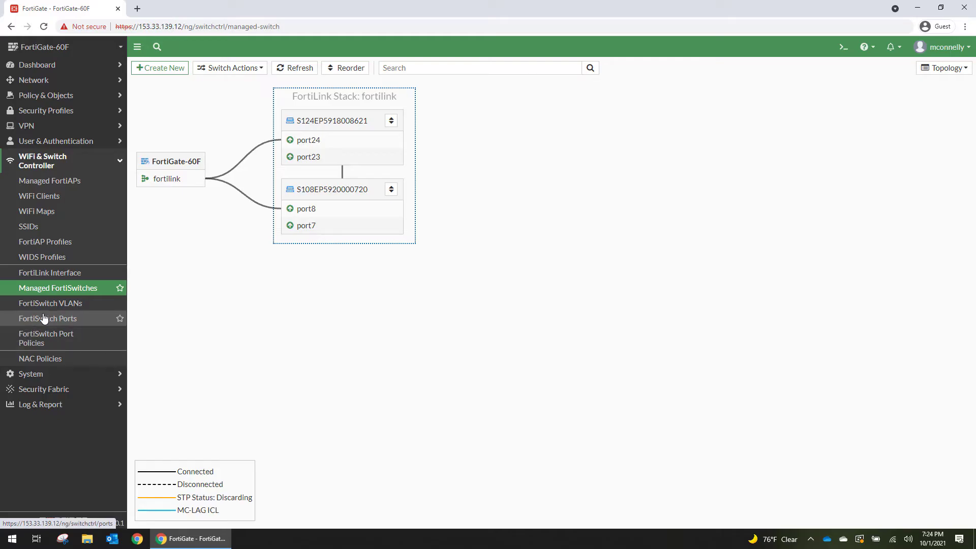
left_click(48, 318)
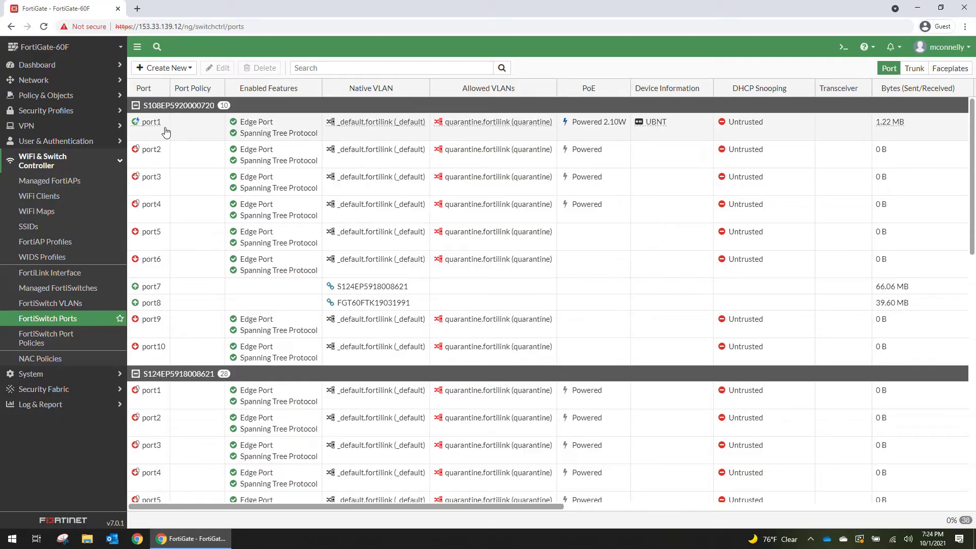
mouse_move(661, 132)
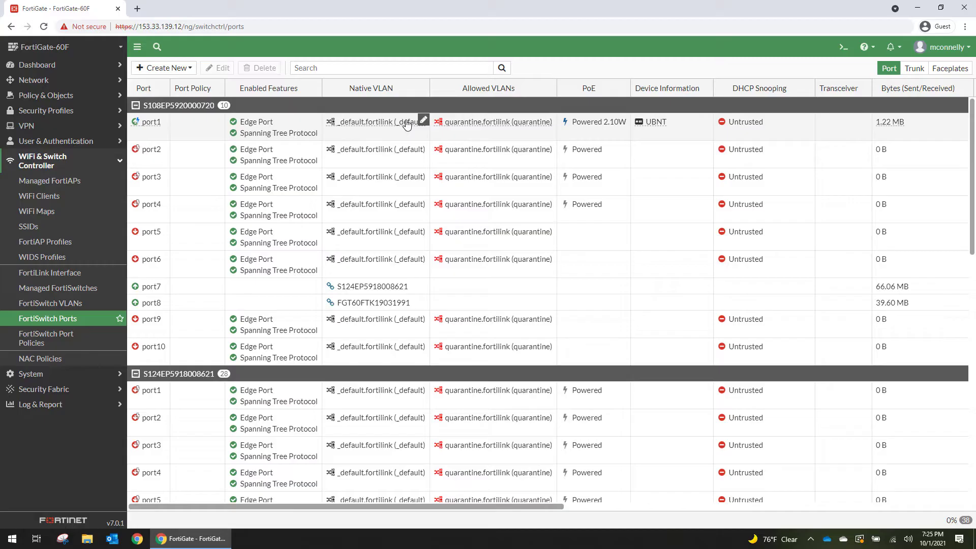
left_click(423, 120)
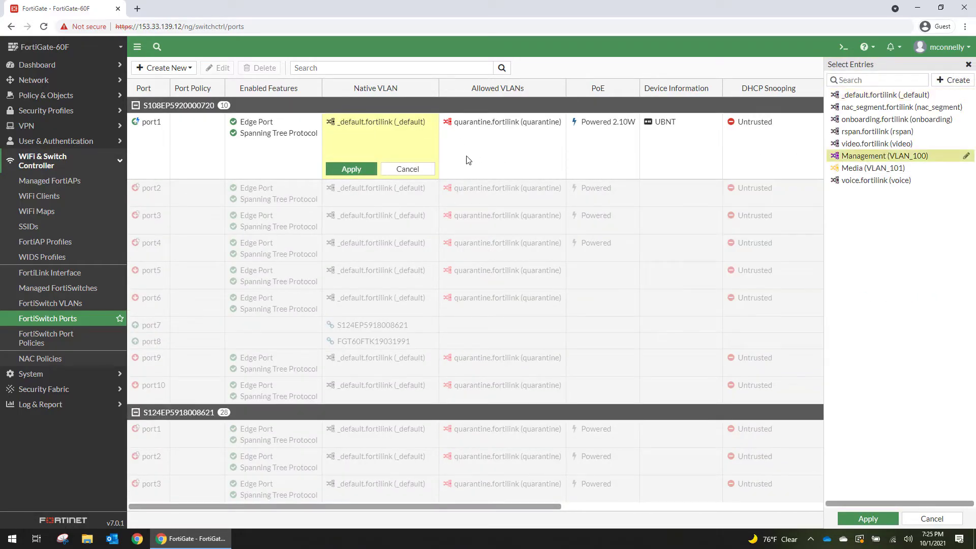
left_click(351, 168)
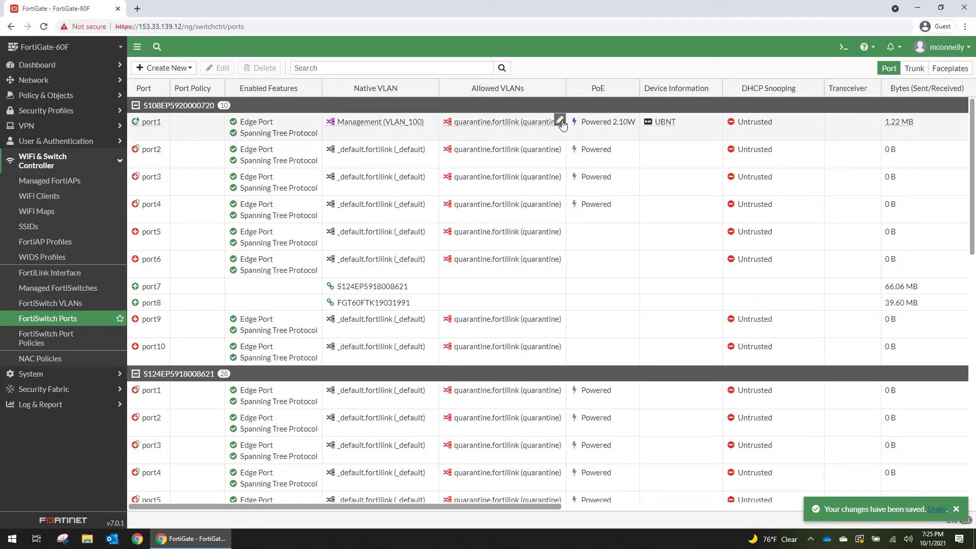
left_click(559, 118)
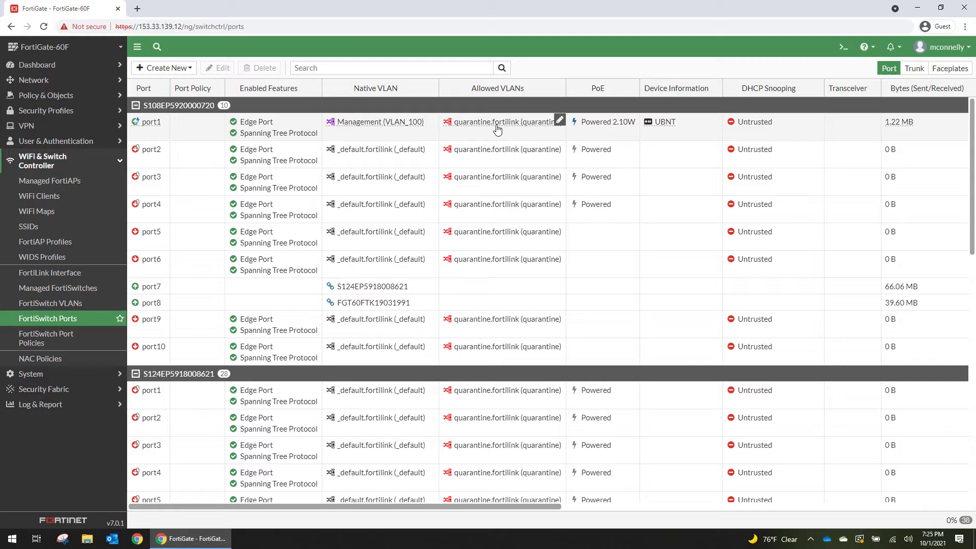
mouse_move(519, 129)
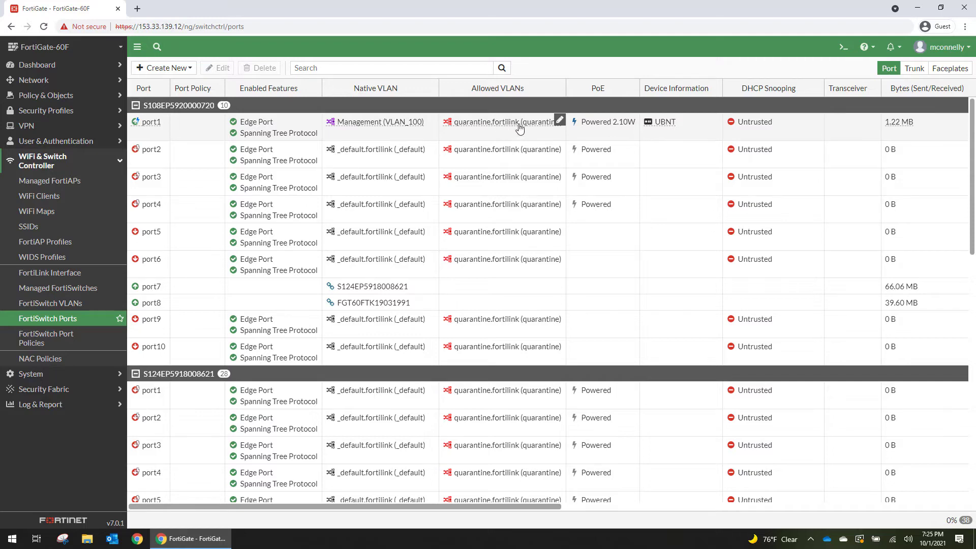
scroll("down", 3)
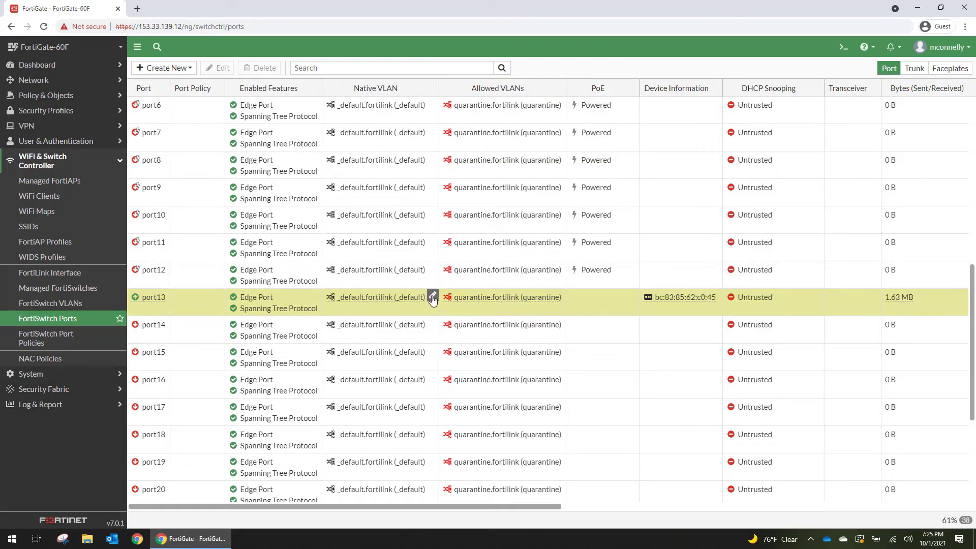
left_click(433, 298)
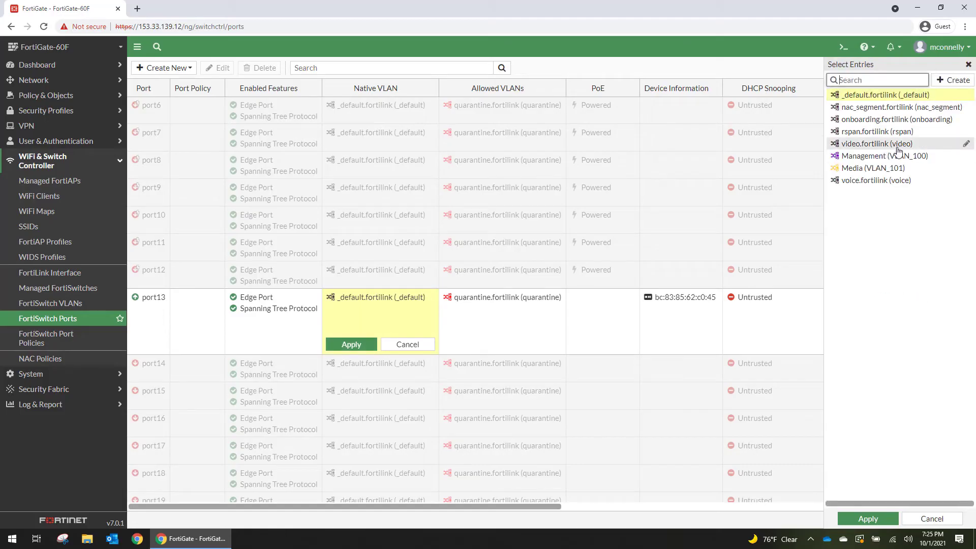
left_click(871, 168)
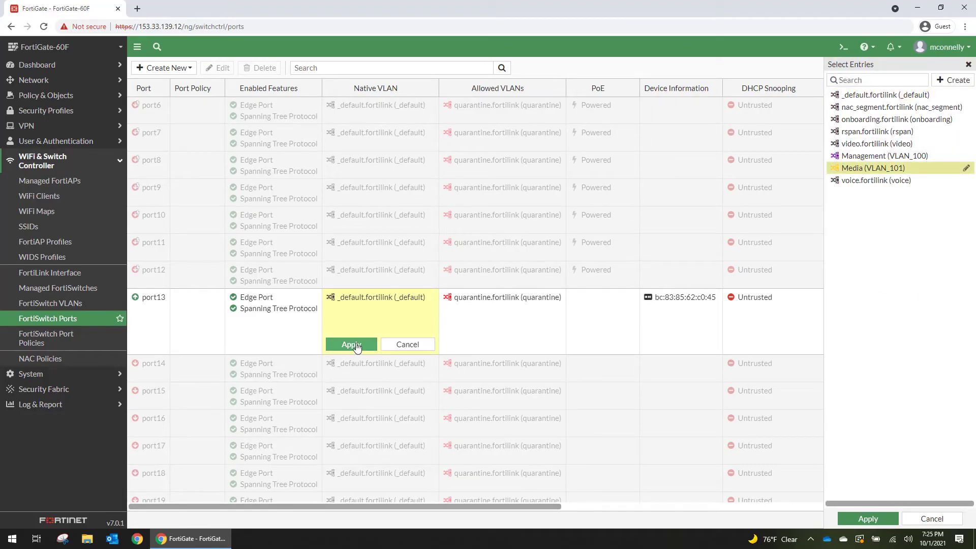
left_click(350, 344)
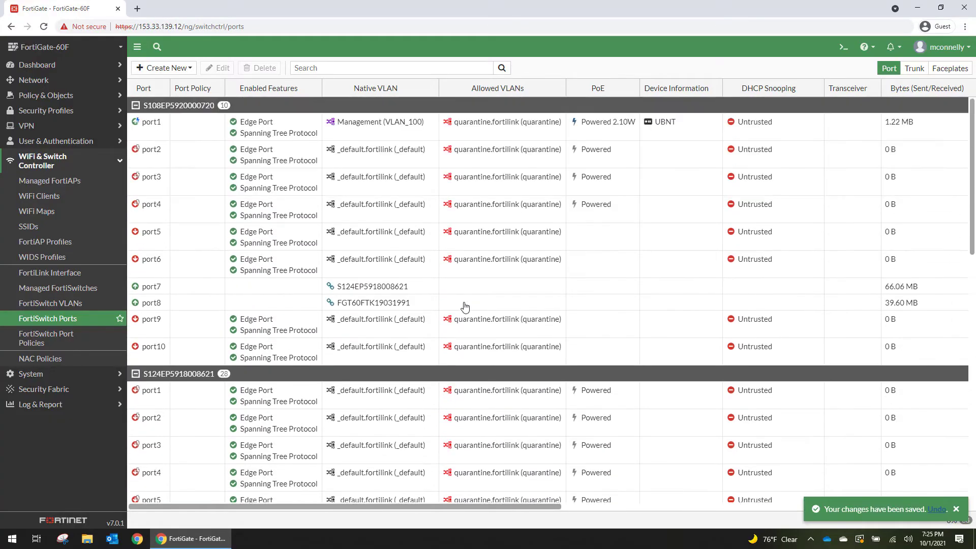
right_click(149, 121)
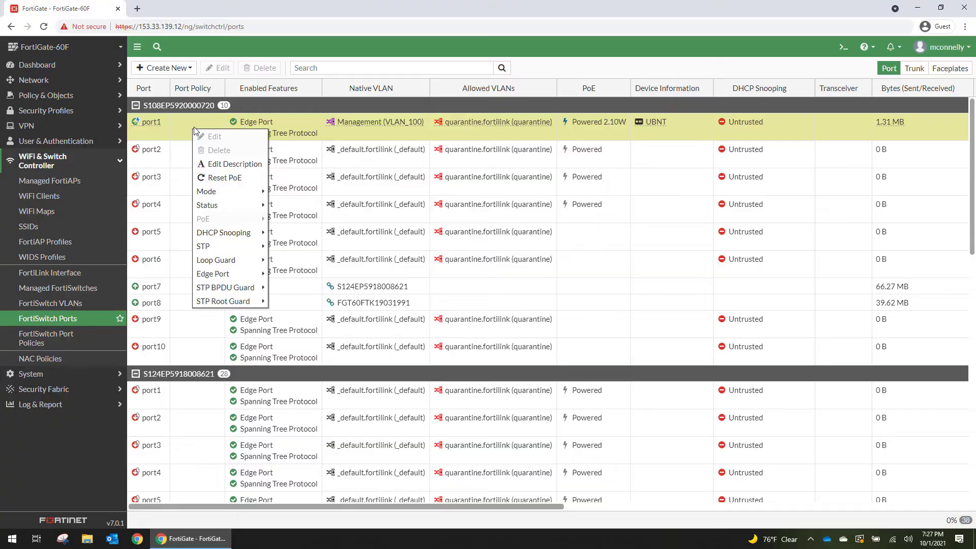
mouse_move(223, 177)
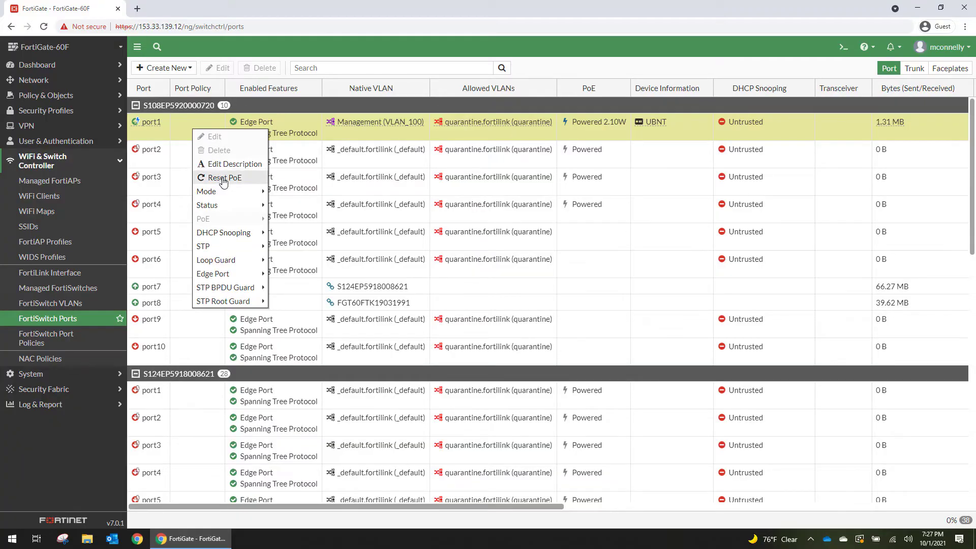
mouse_move(229, 168)
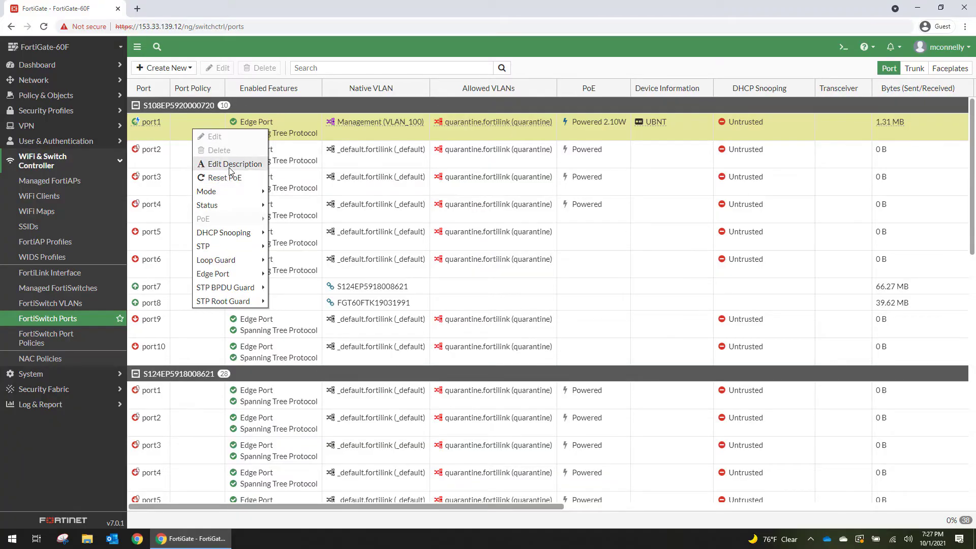
mouse_move(231, 180)
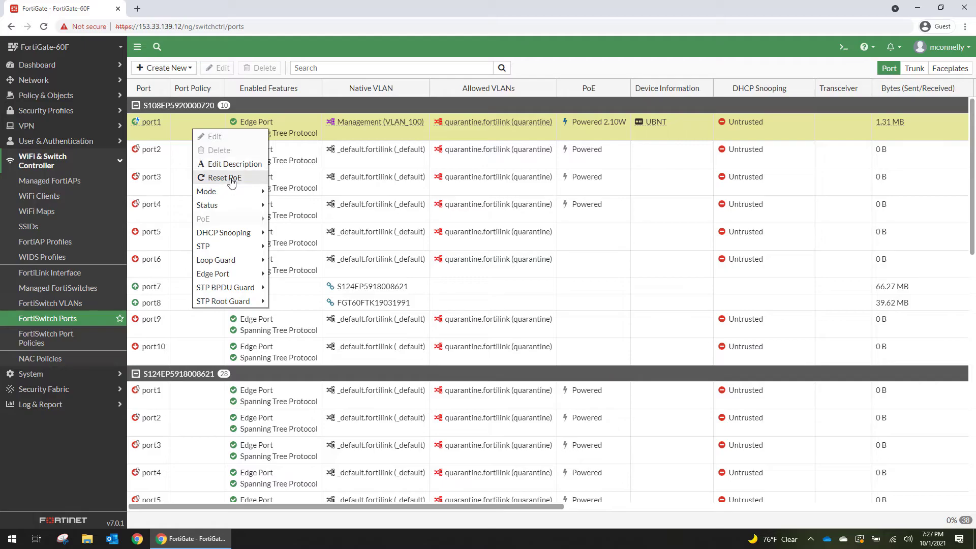
mouse_move(207, 191)
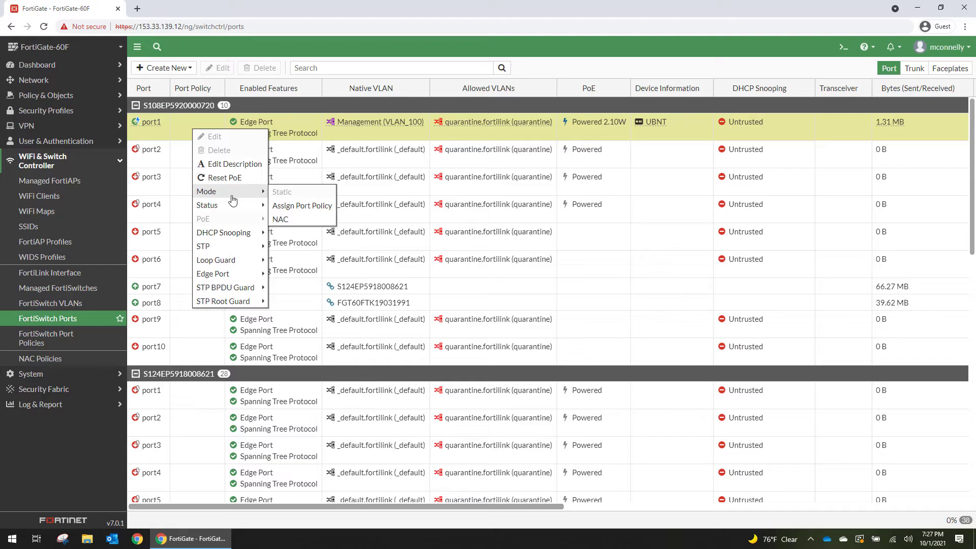
mouse_move(208, 204)
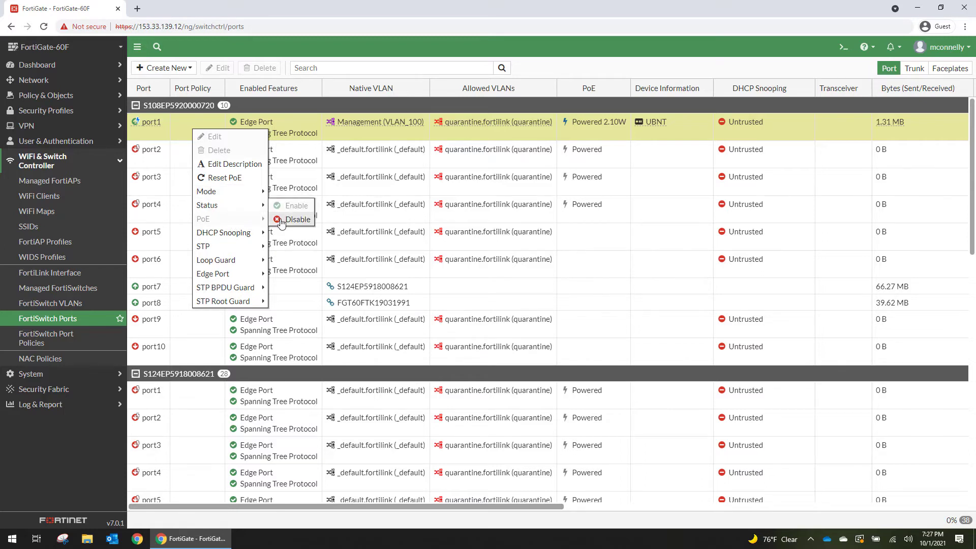
left_click(298, 220)
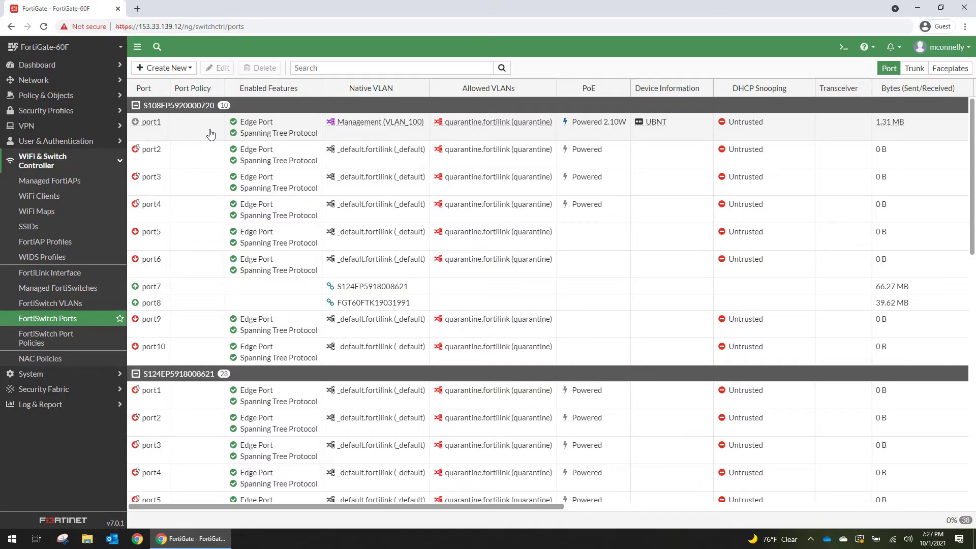
Step: Disable STP on port13, the Media (VLAN_101) port where the XboxOne connects
right_click(149, 121)
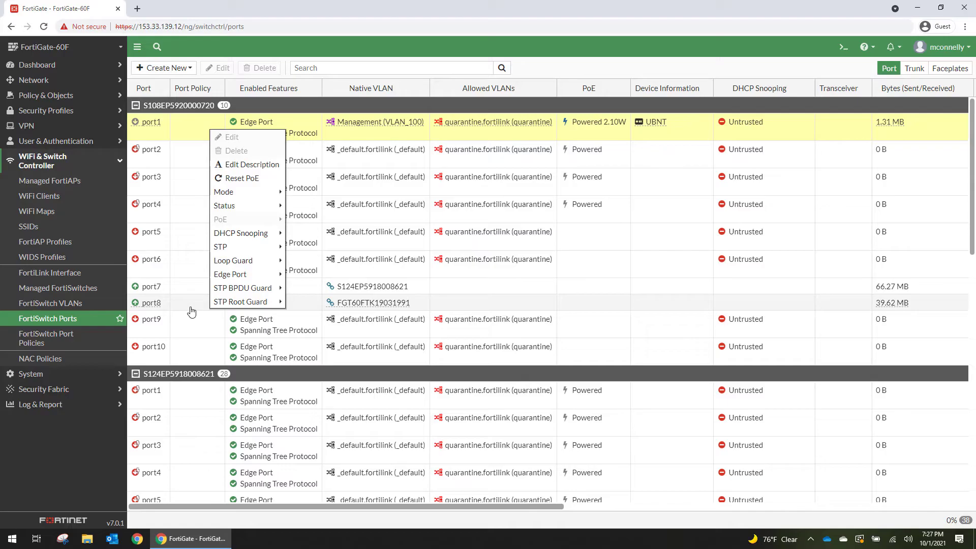
scroll("down", 3)
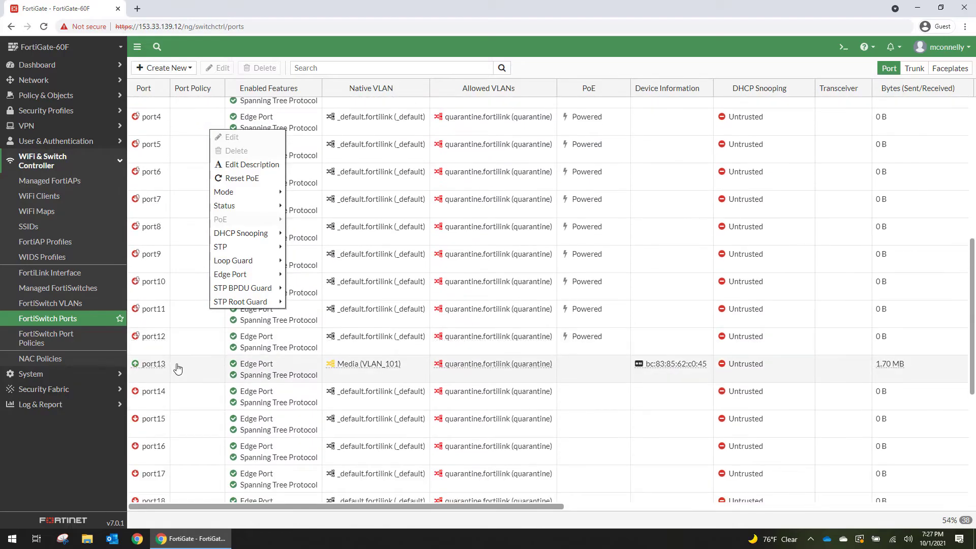
left_click(200, 367)
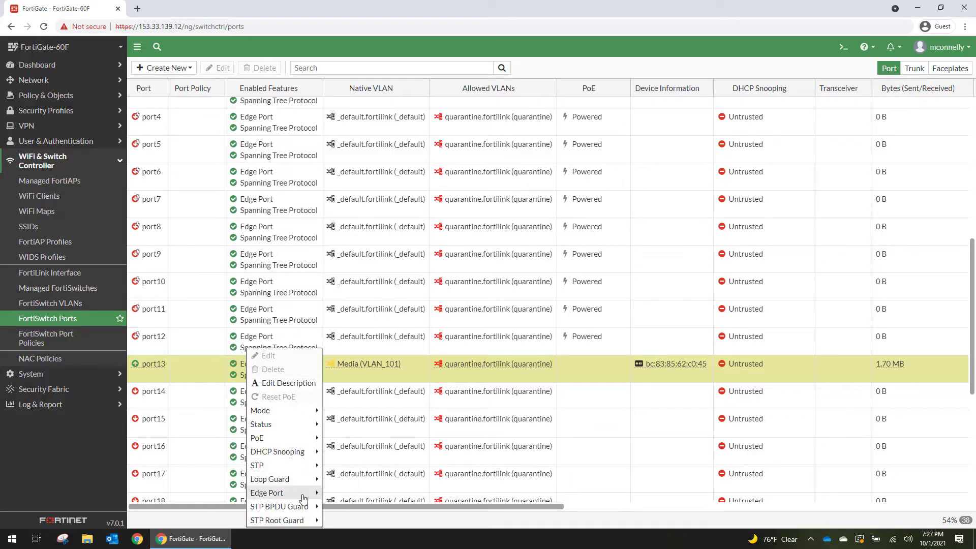
mouse_move(278, 506)
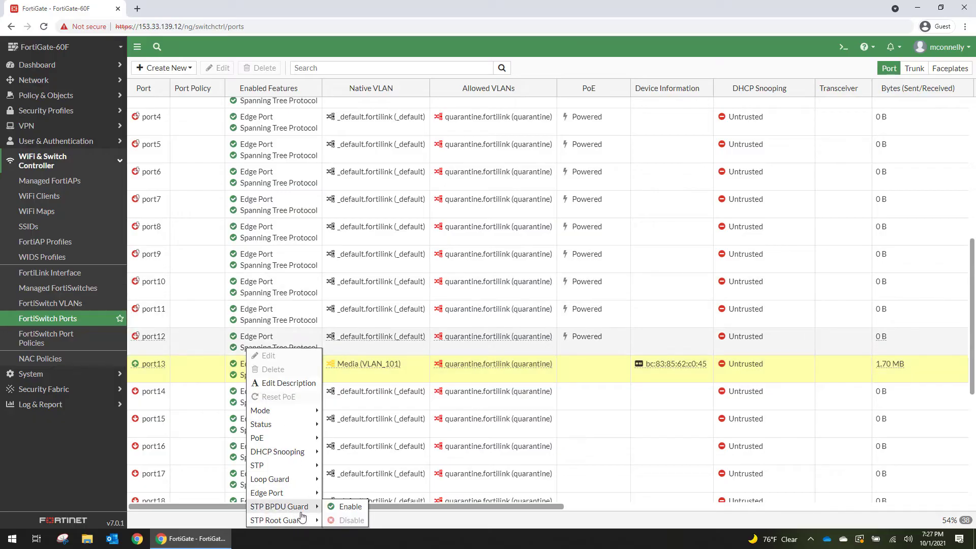
mouse_move(256, 466)
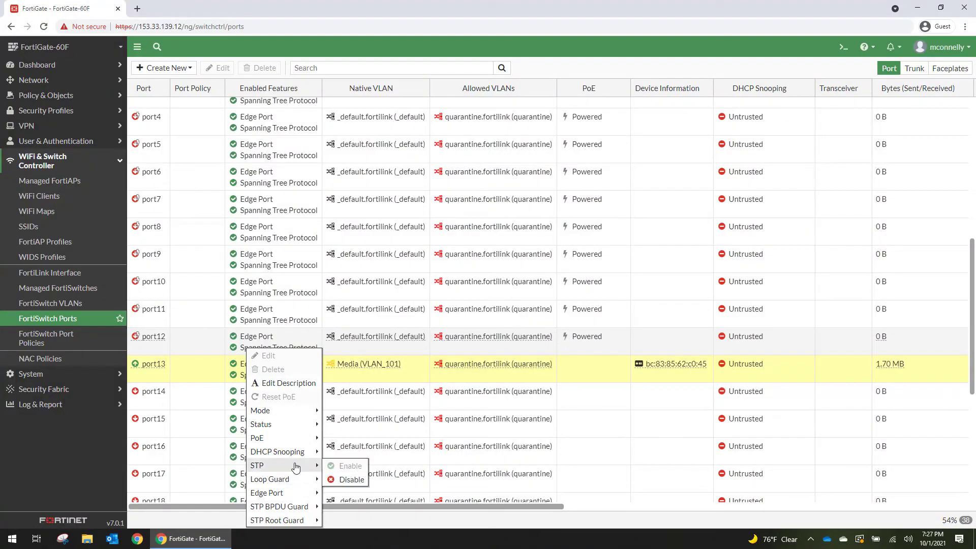
left_click(351, 479)
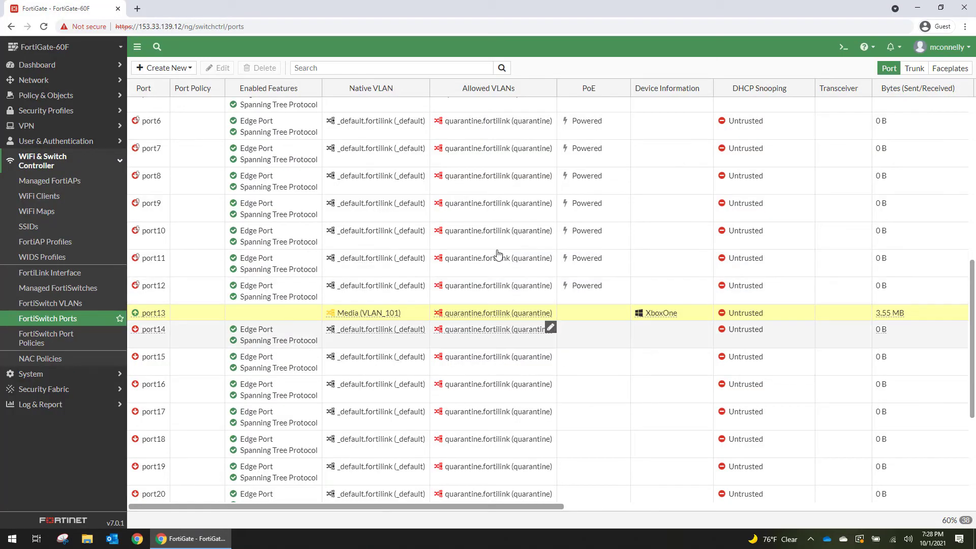
mouse_move(761, 190)
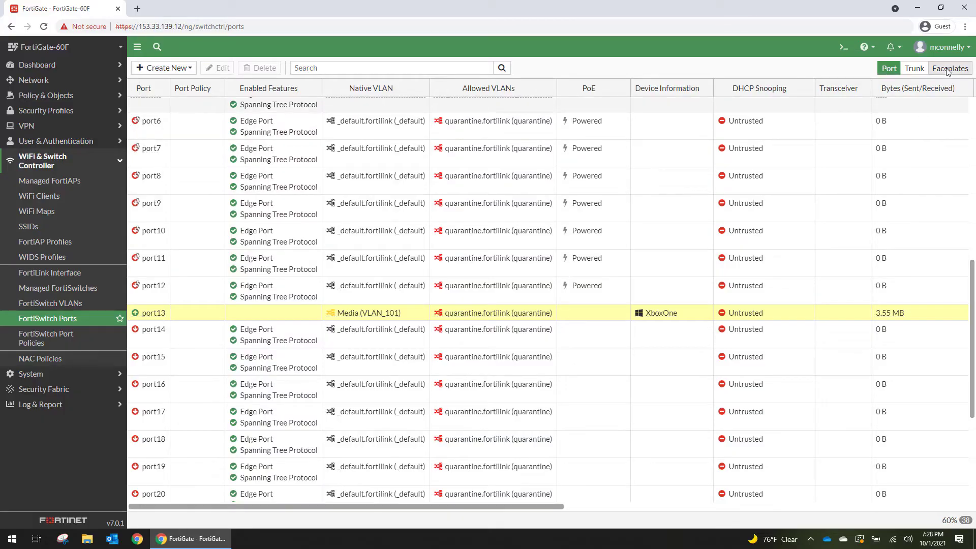
Step: Show both FortiSwitches in Faceplates view with their PoE power budgets
left_click(949, 69)
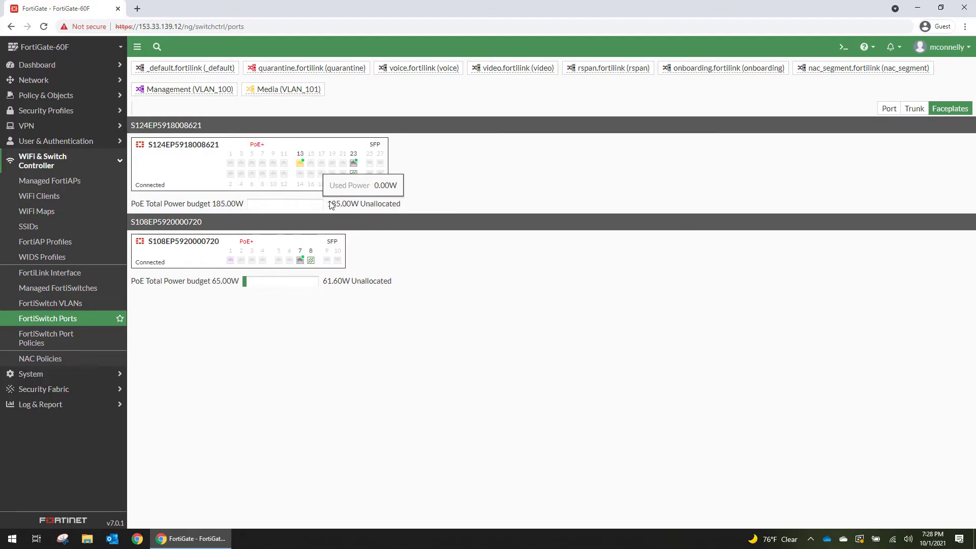
mouse_move(300, 162)
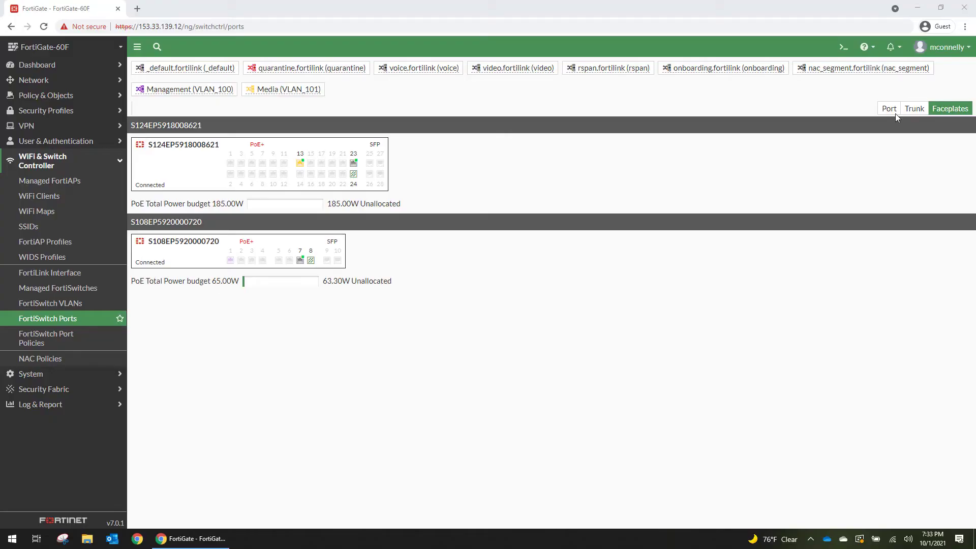
Step: Return to the port list showing L2-FGLAP-MHT-001 on port1 and L2-FGLXB-MHT-001 on port13
left_click(889, 68)
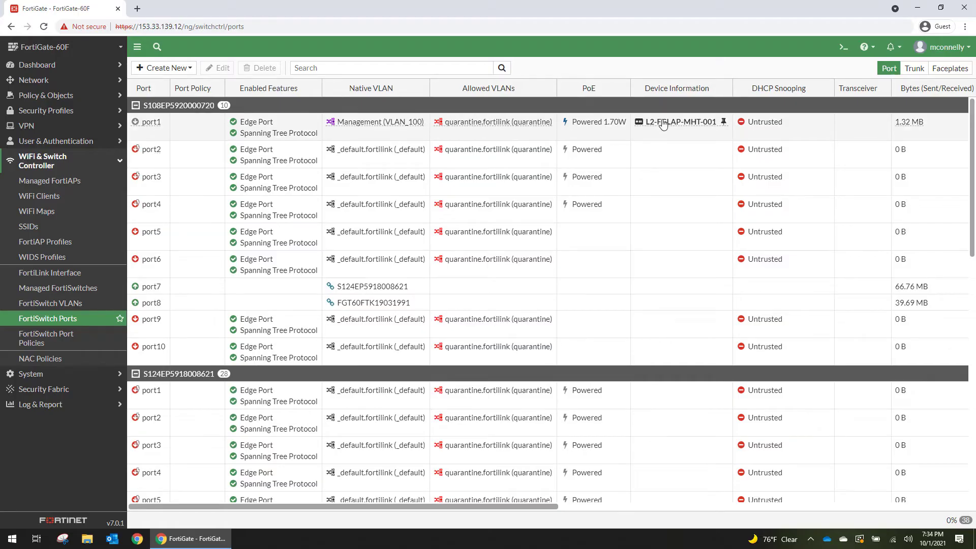
mouse_move(647, 235)
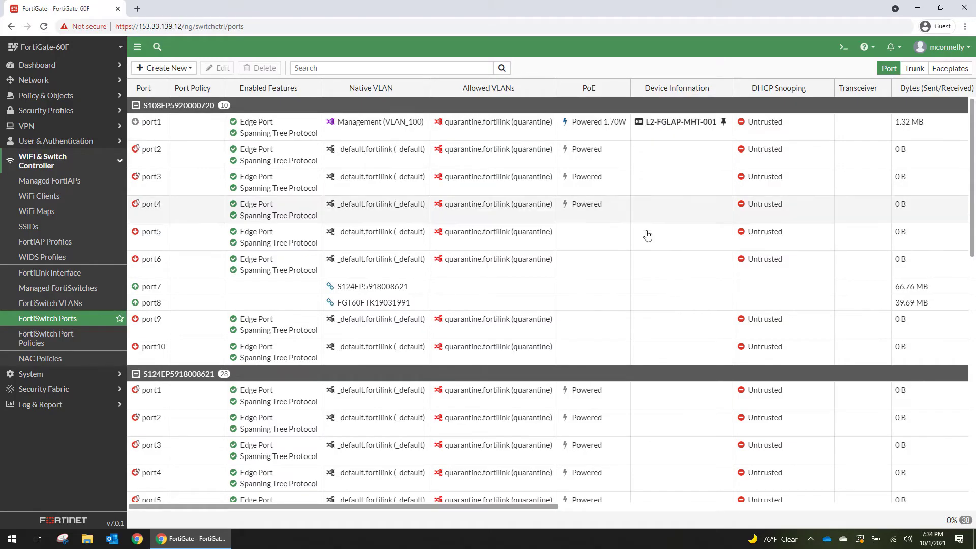
scroll("down", 3)
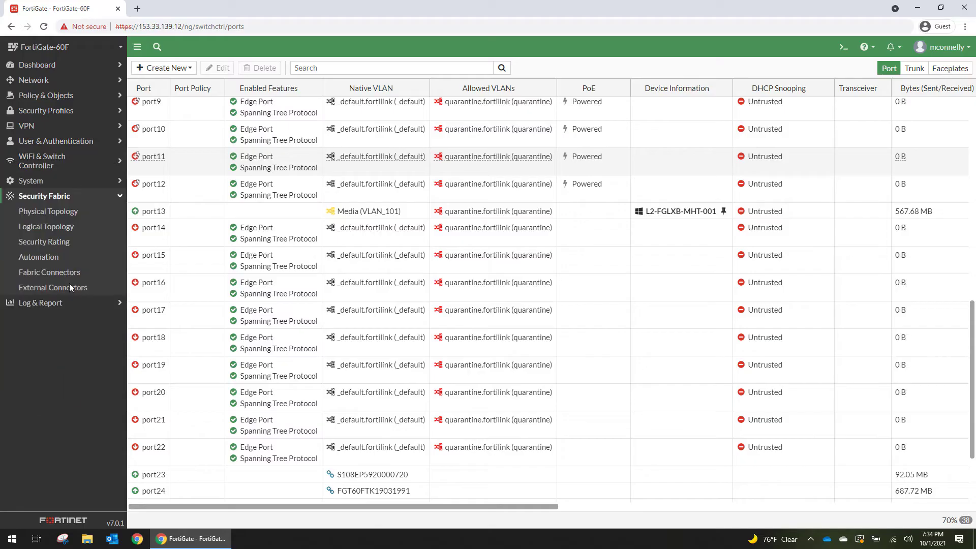
Step: Show L2-FGLXB-MHT-001 in Physical Topology: XboxOne, 172.17.101.2, Media VLAN, S124EP port13
left_click(47, 212)
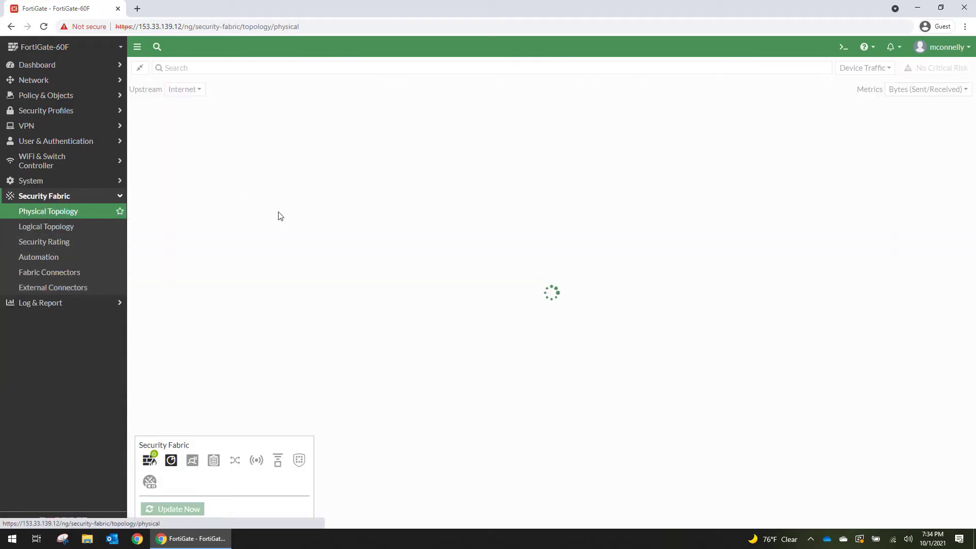
mouse_move(555, 237)
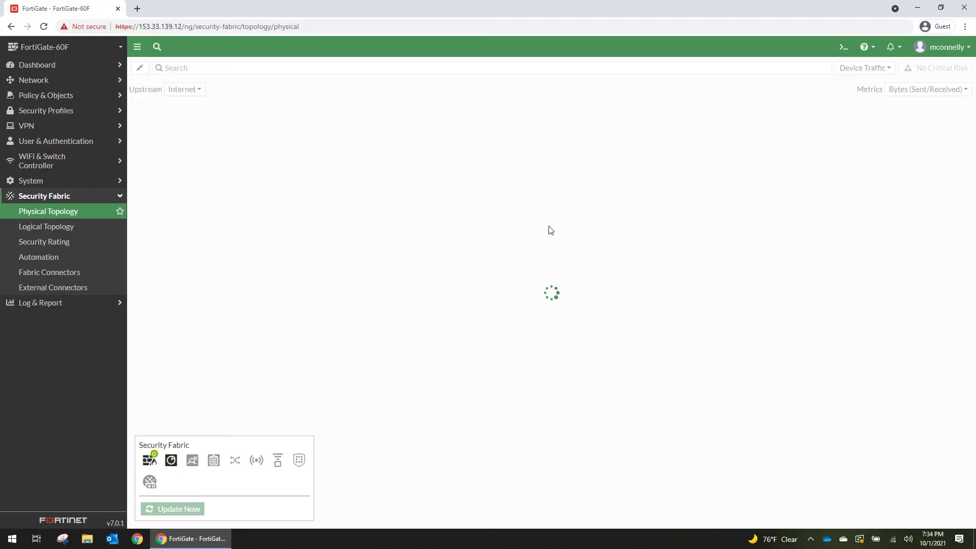
mouse_move(532, 204)
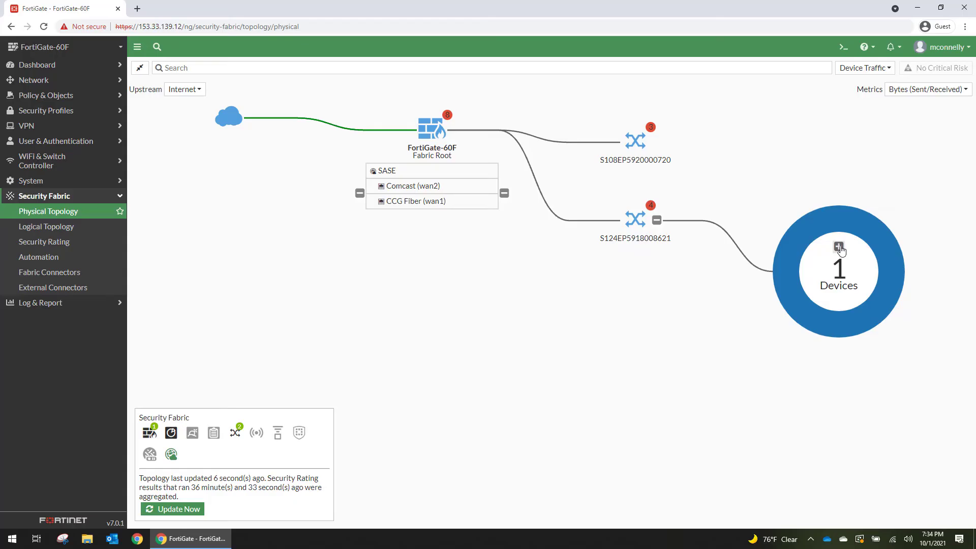
left_click(839, 248)
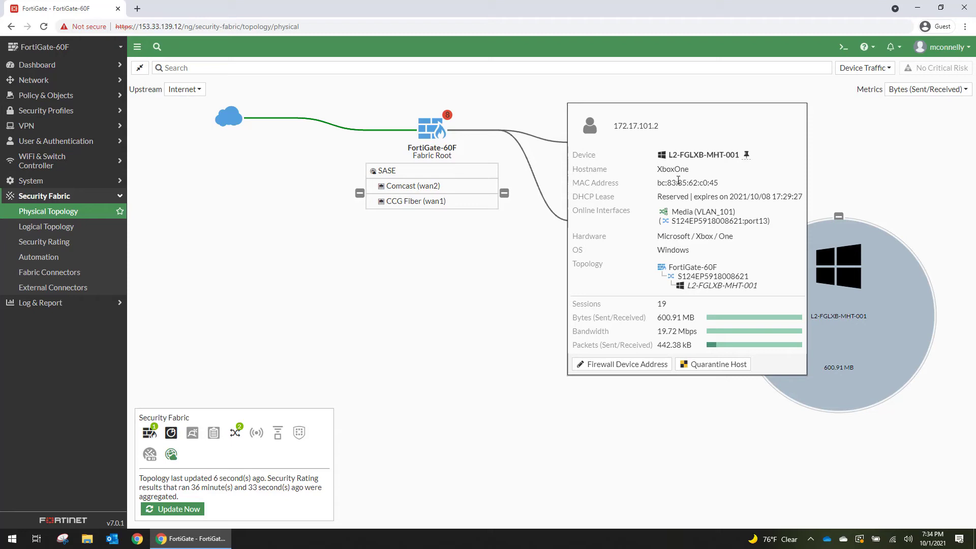
double_click(672, 169)
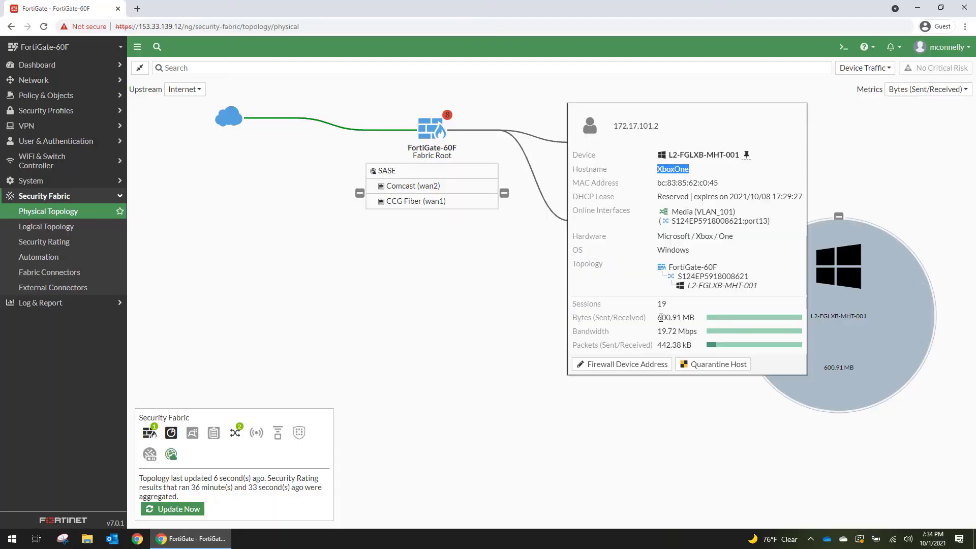
mouse_move(721, 337)
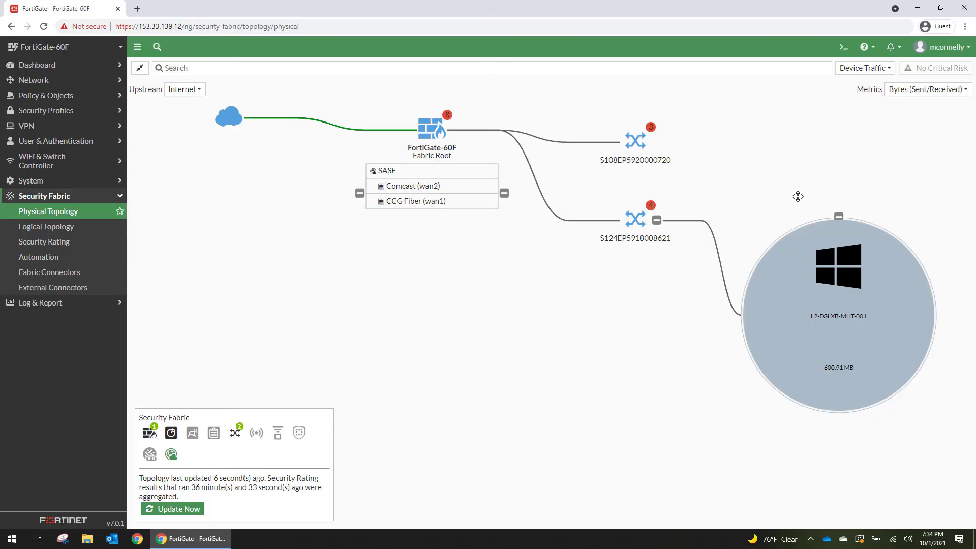
Step: List the FortiSwitch VLANs Management (VLAN_100) and Media (VLAN_101) with their 172.17 subnets
left_click(863, 67)
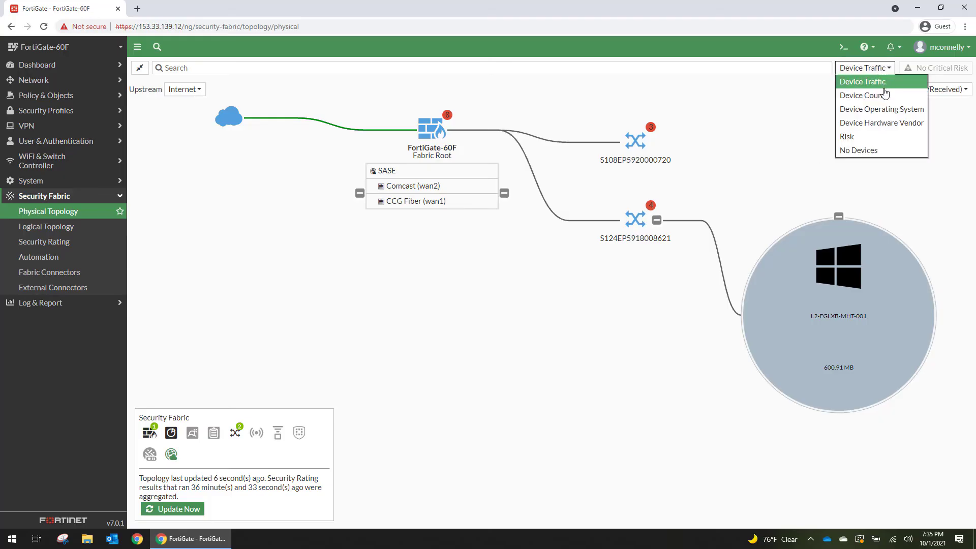
mouse_move(881, 109)
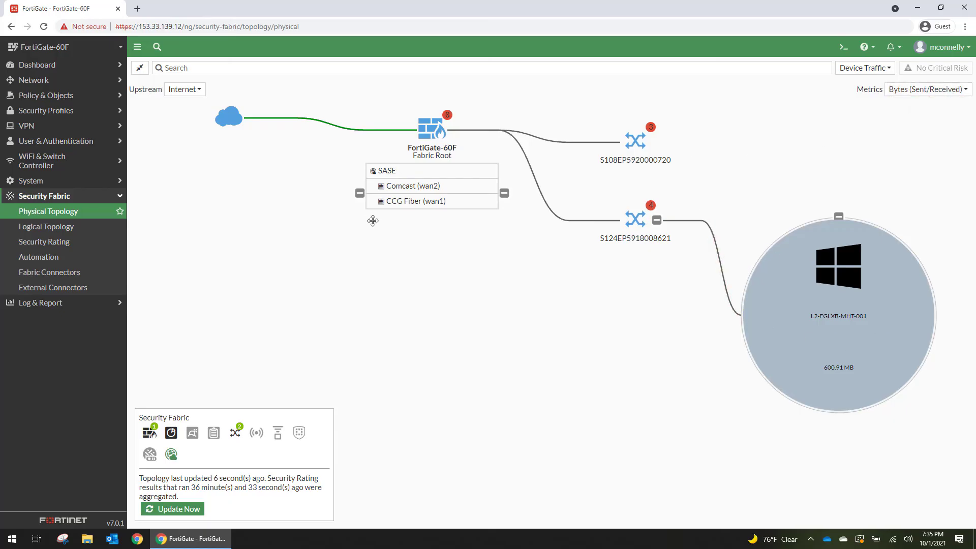
mouse_move(53, 161)
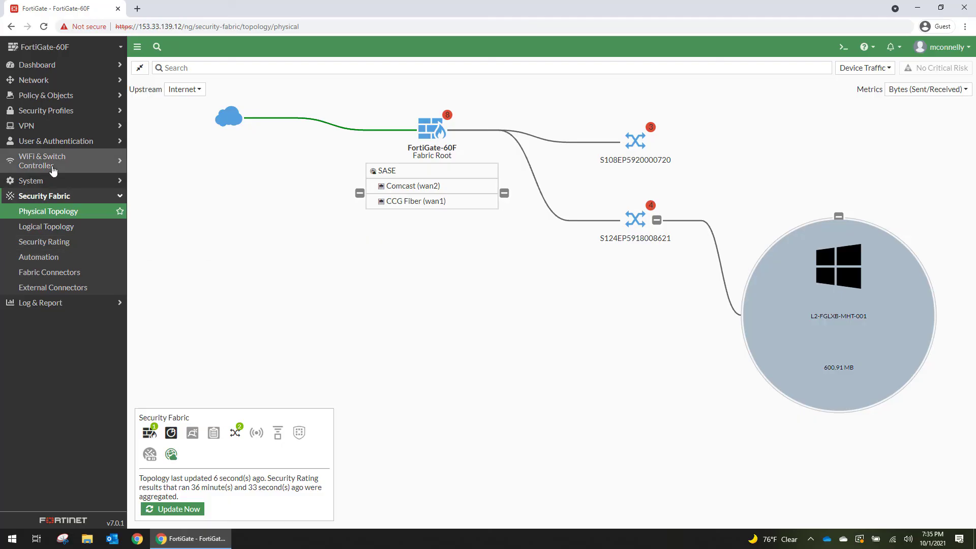
left_click(42, 161)
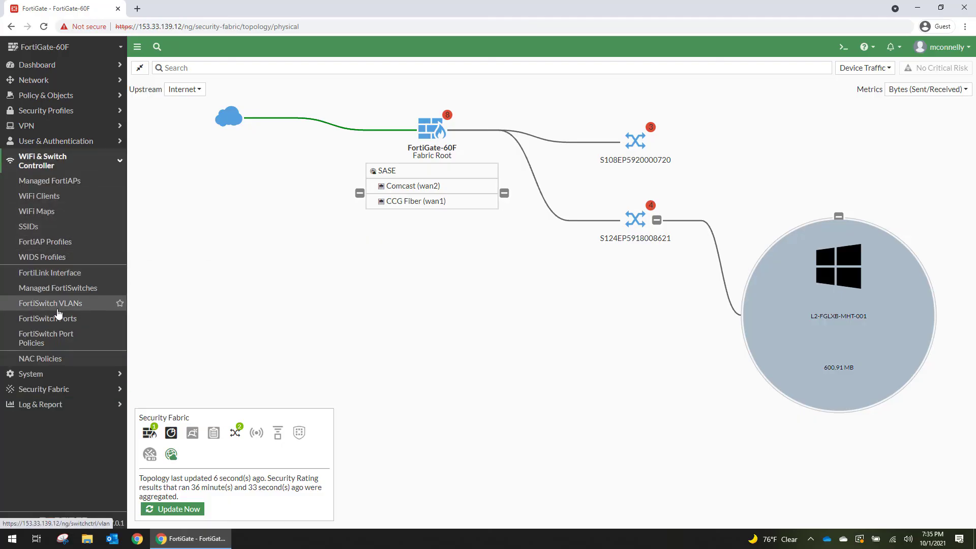
left_click(51, 303)
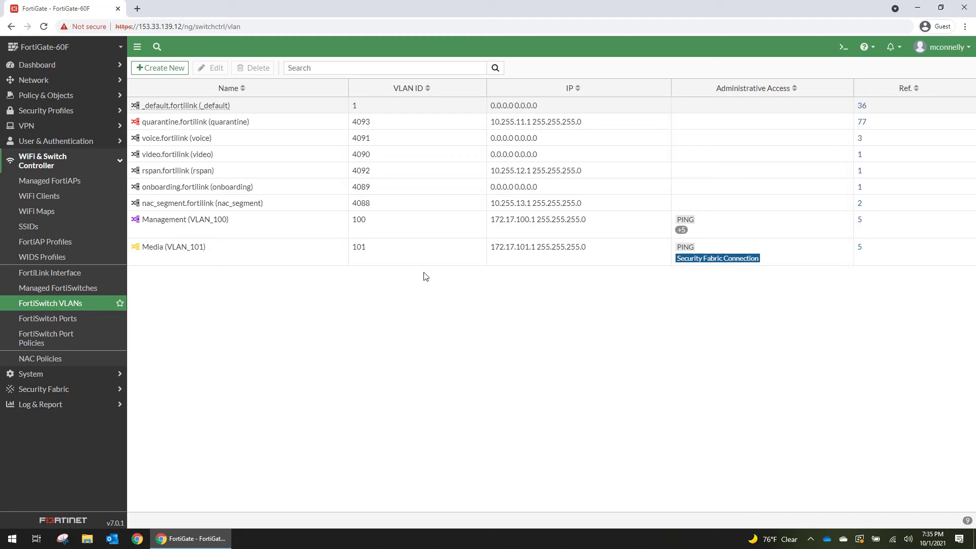